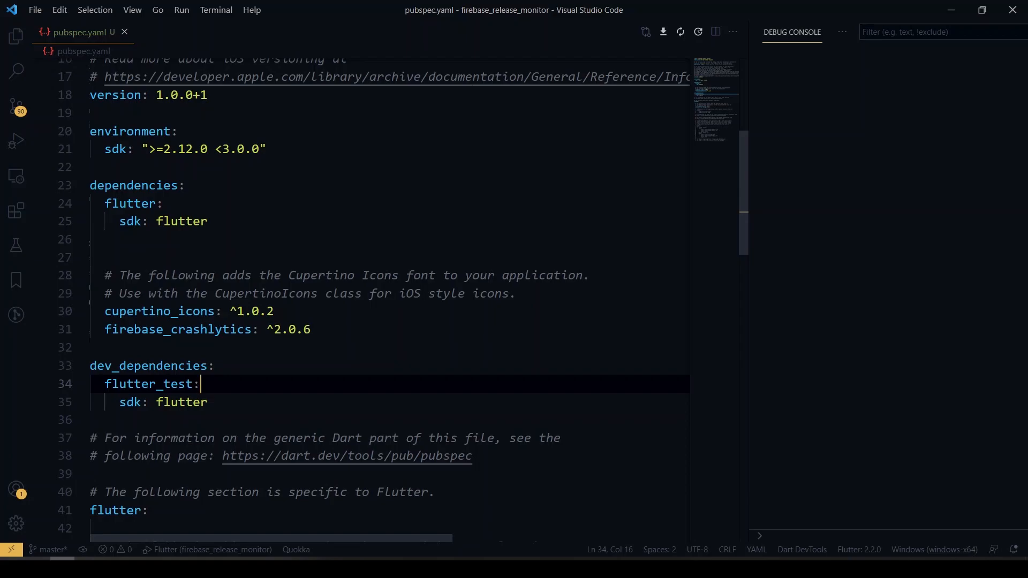
# Show the Explorer file tree with the android app folder beside pubspec.yaml.
pyautogui.press('Ctrl+P')
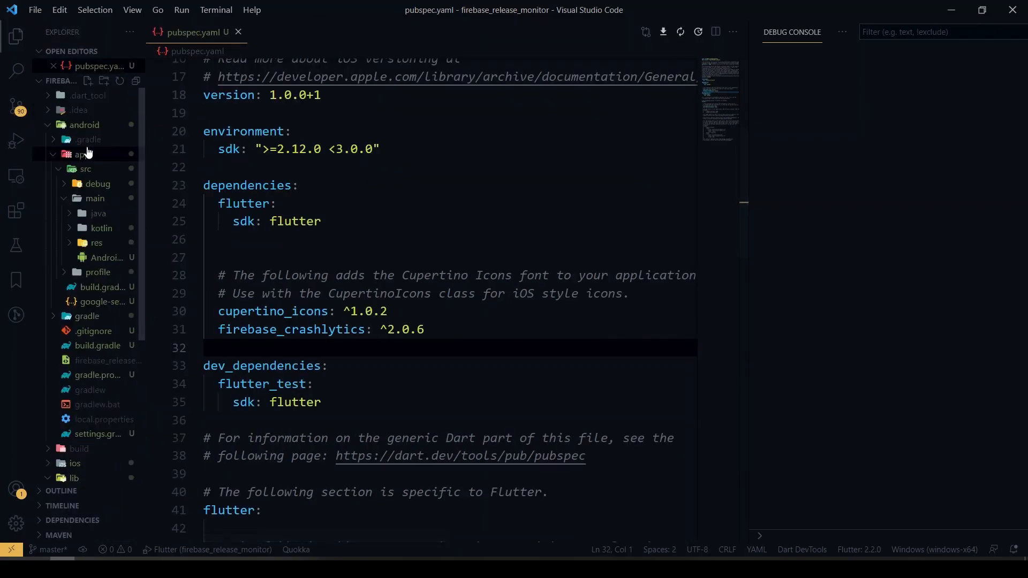
# Review android/app/build.gradle, pointing out the firebase-analytics dependency and dependencies block.
pyautogui.click(105, 301)
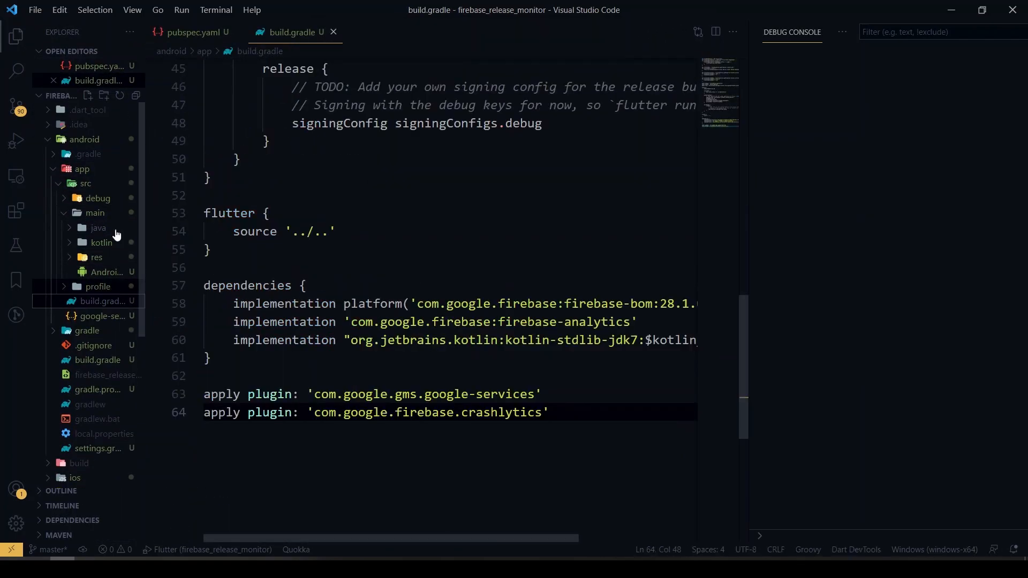
pyautogui.click(16, 36)
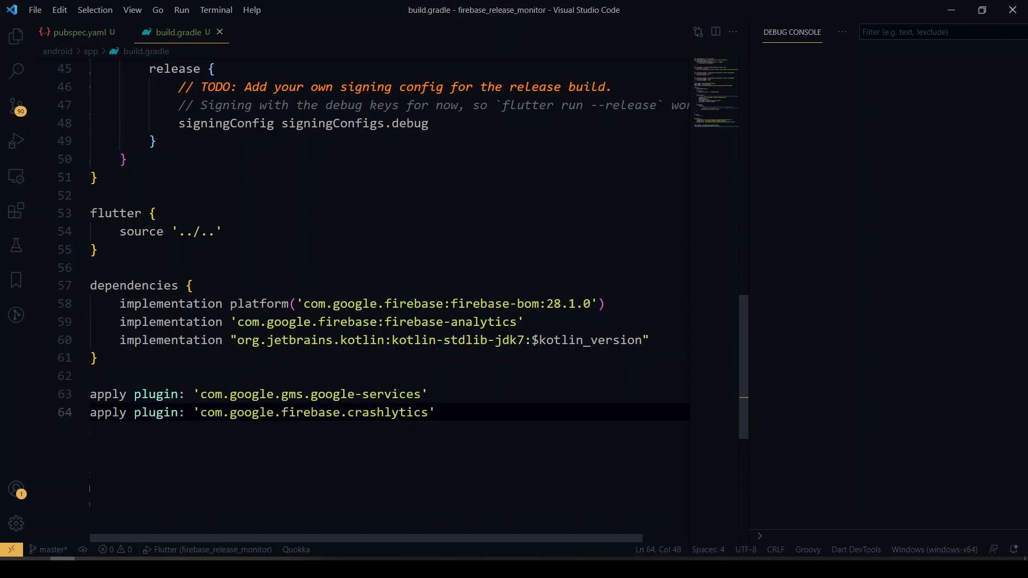
pyautogui.click(521, 322)
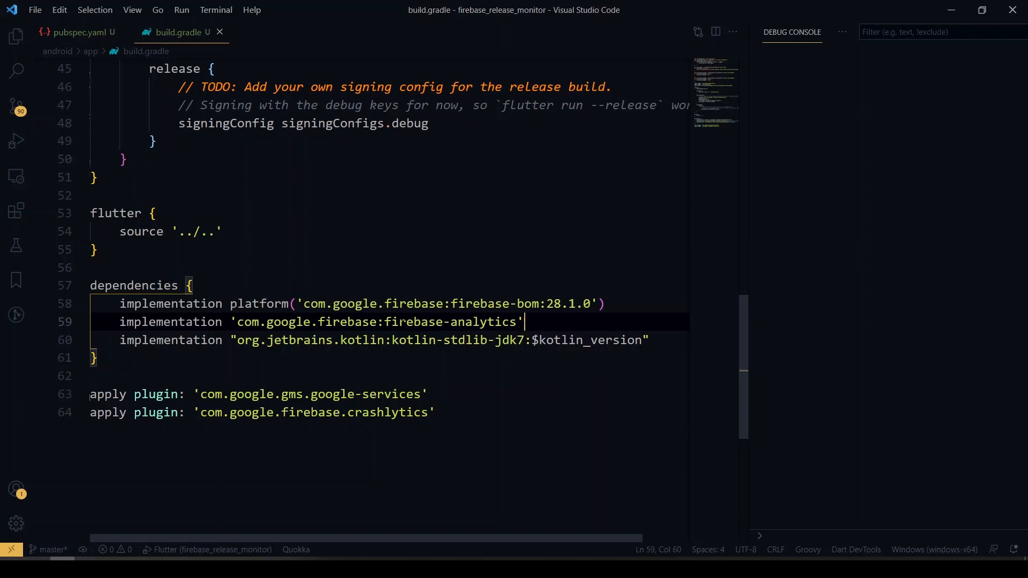
pyautogui.click(132, 285)
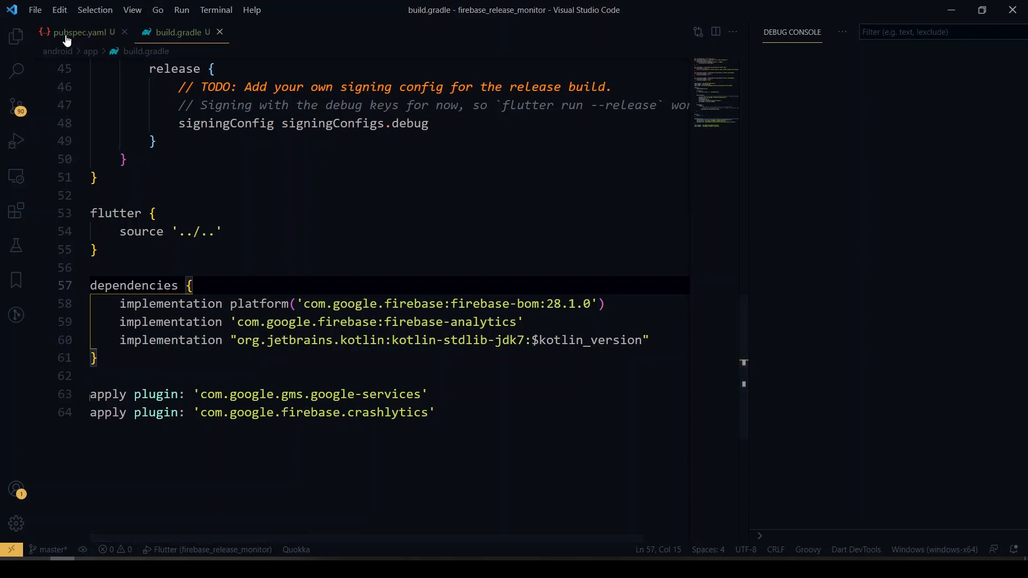
pyautogui.click(124, 31)
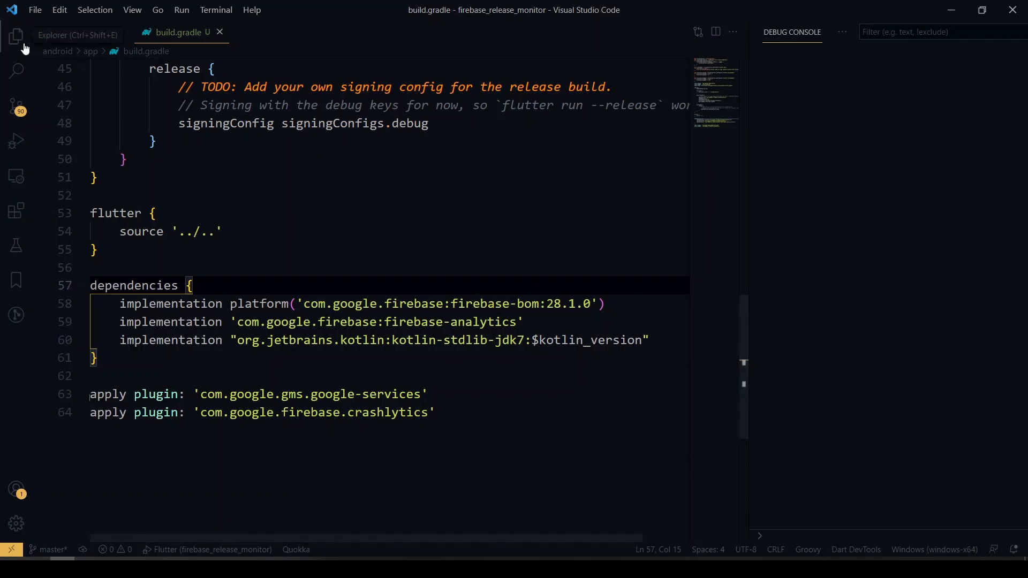
# Review the project-level android/build.gradle with its crashlytics-gradle classpath line.
pyautogui.click(16, 37)
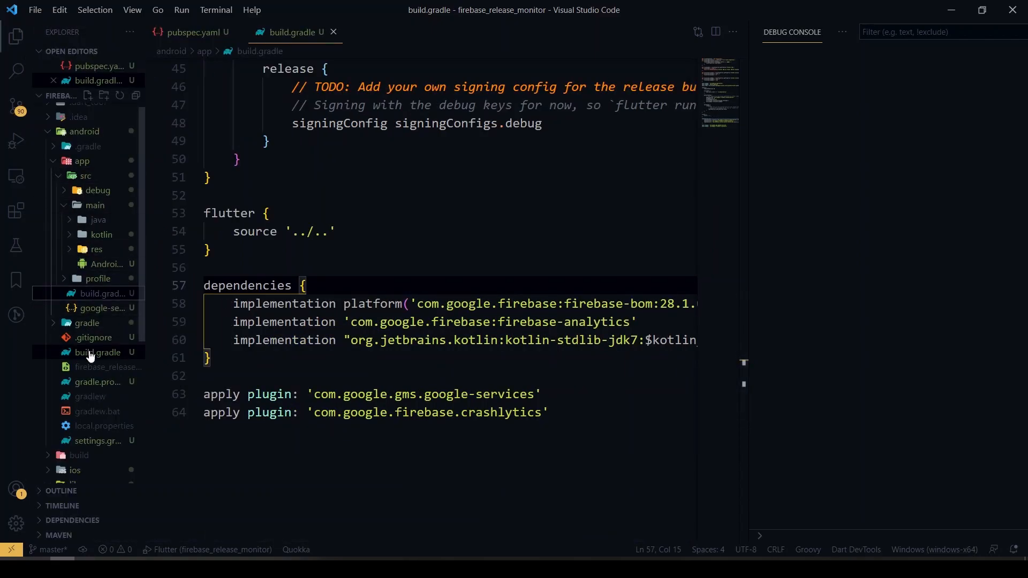
pyautogui.click(97, 352)
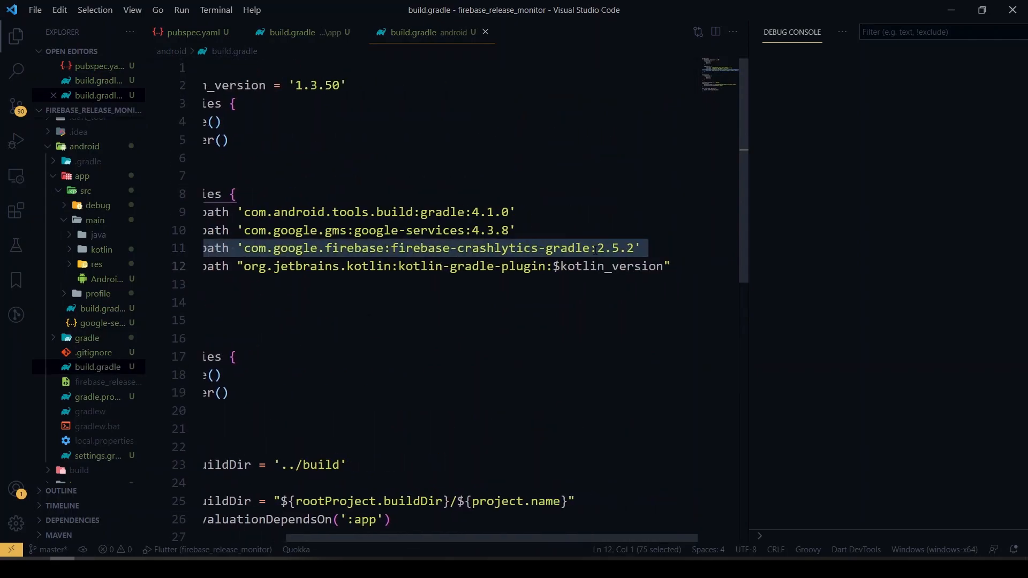
pyautogui.hscroll(-3)
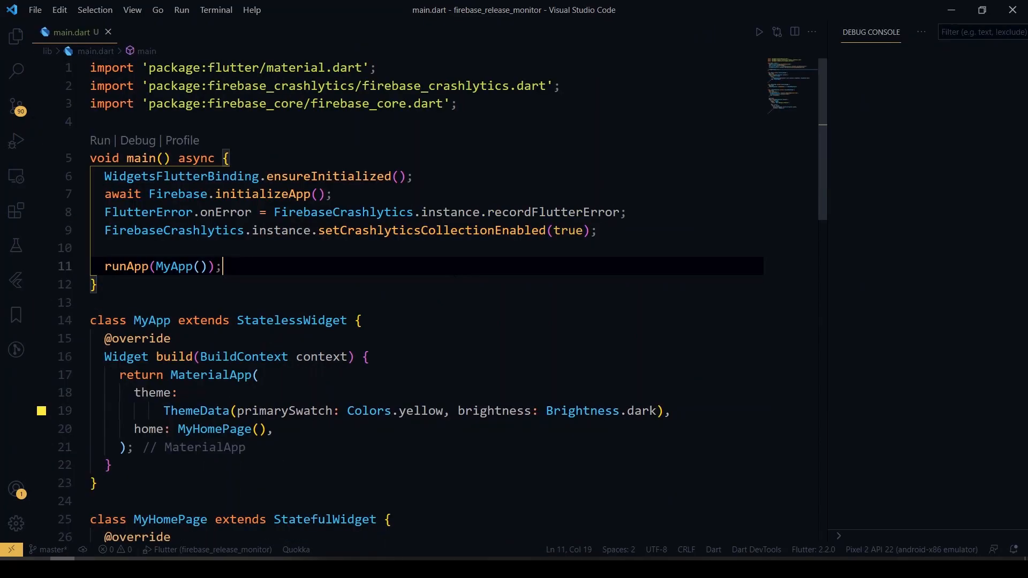
pyautogui.moveTo(343, 212)
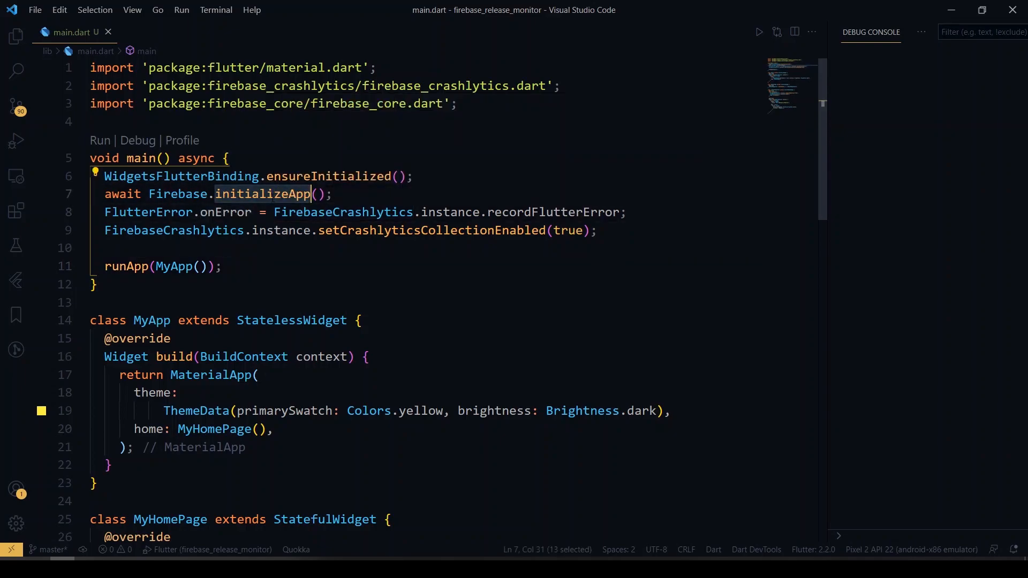
# Review initializeApp, recordFlutterError and setCrashlyticsCollectionEnabled in main.dart's main().
pyautogui.click(331, 194)
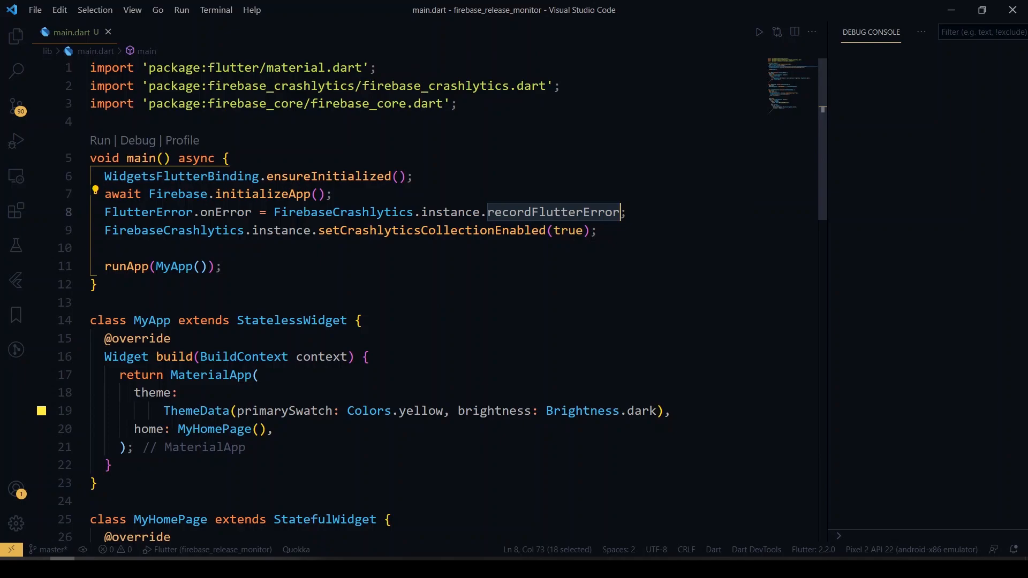
pyautogui.click(596, 230)
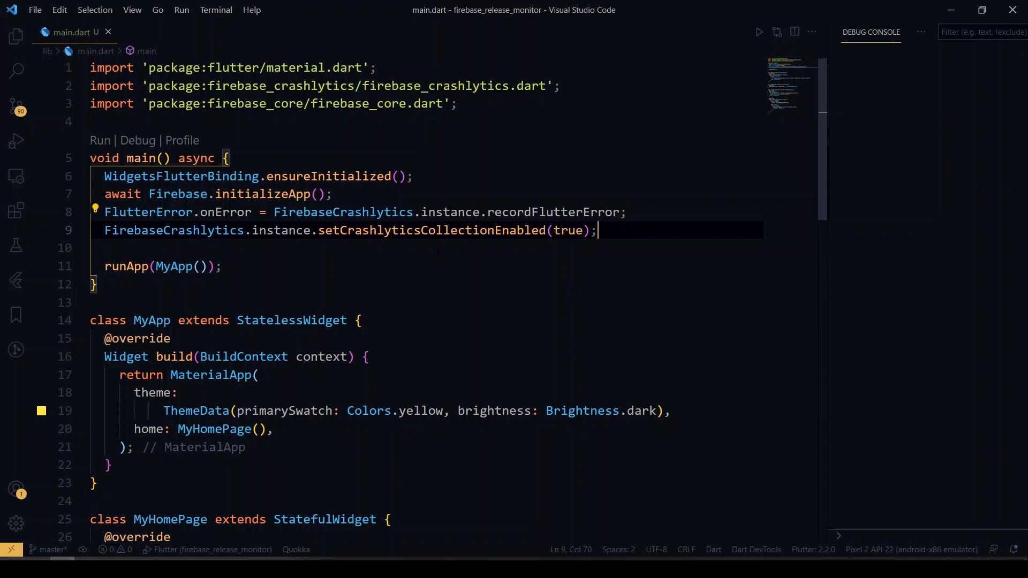
pyautogui.doubleClick(430, 230)
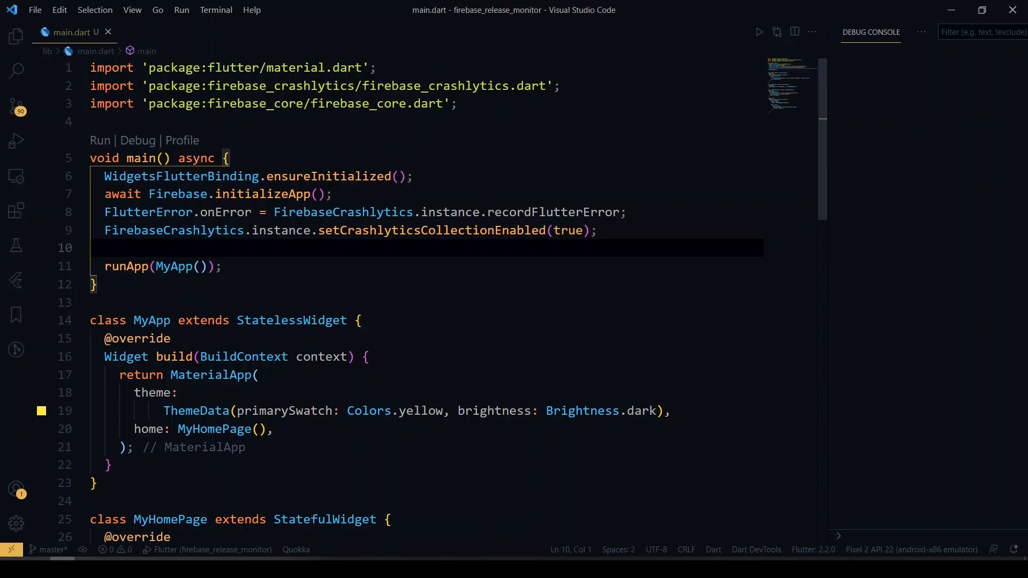
pyautogui.scroll(-3)
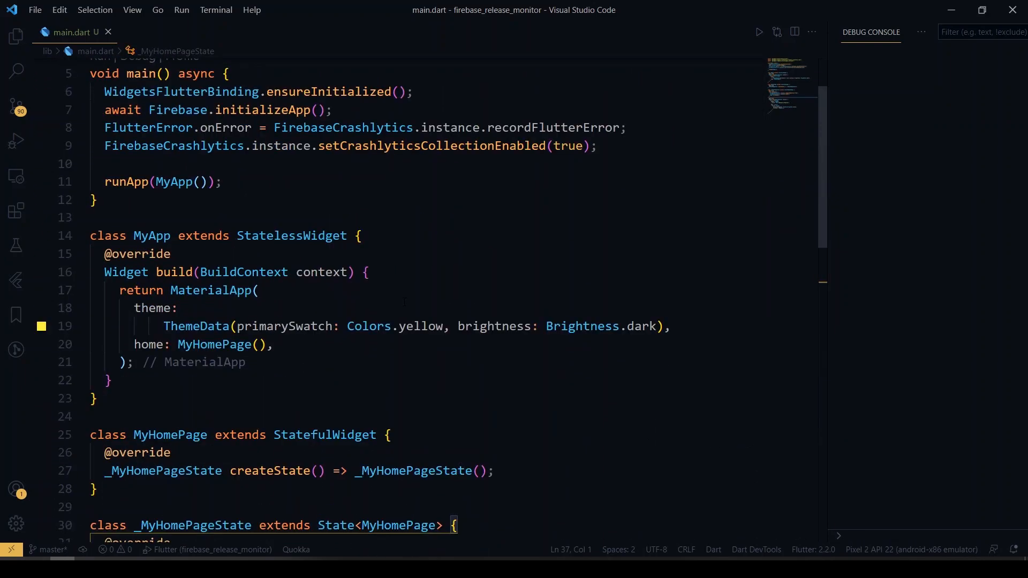
pyautogui.scroll(-3)
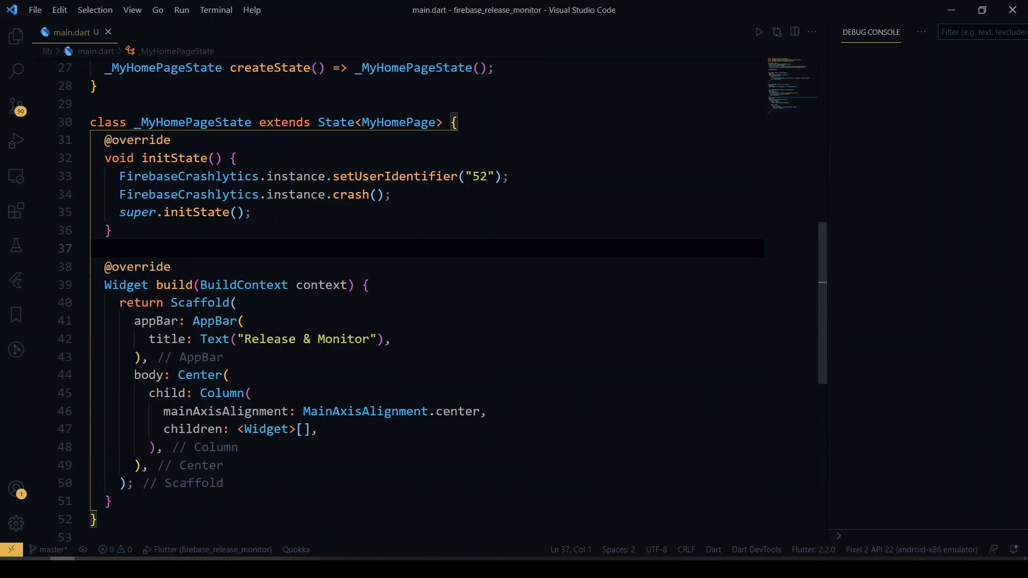
pyautogui.click(233, 158)
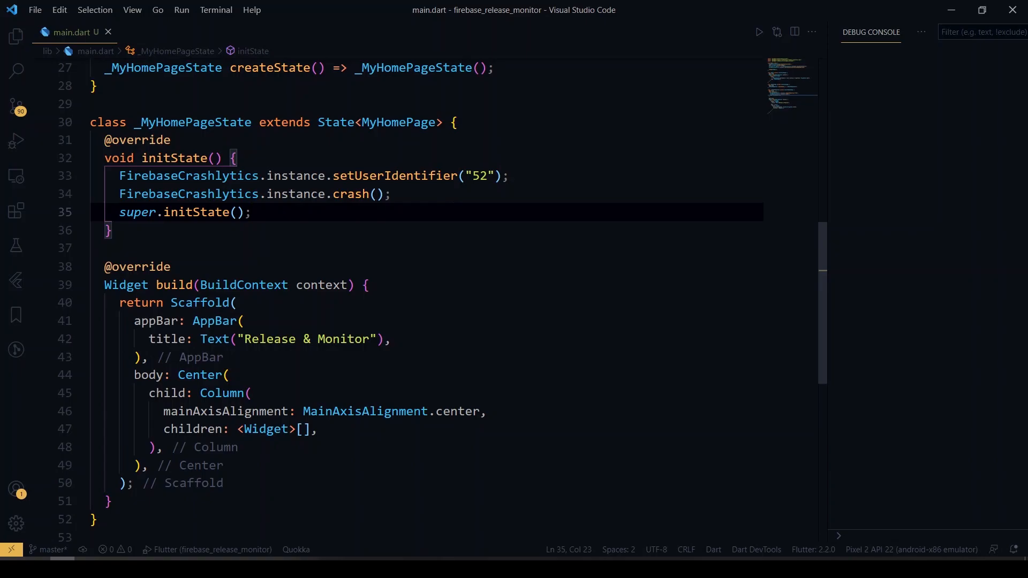
pyautogui.click(251, 212)
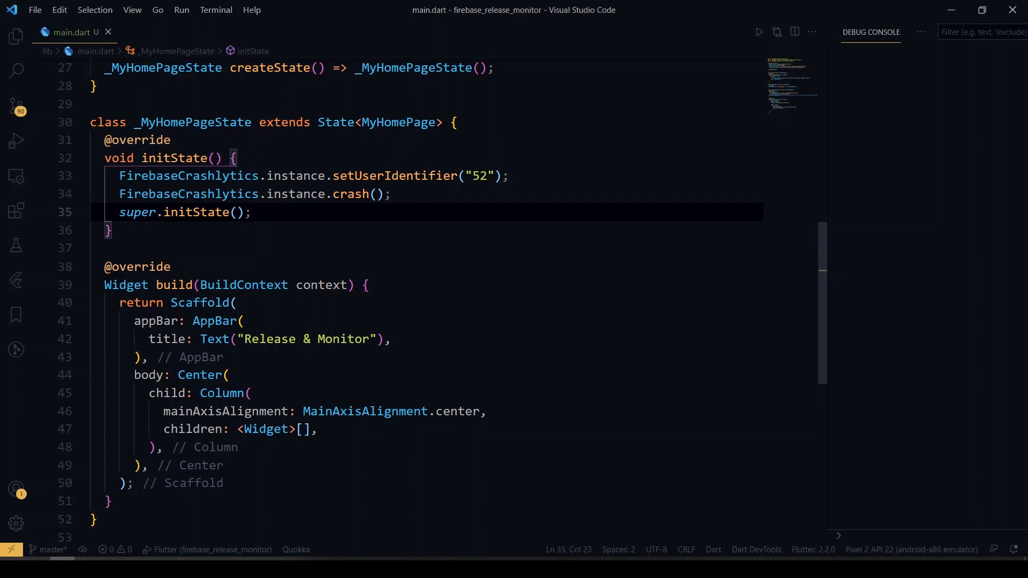
pyautogui.click(252, 212)
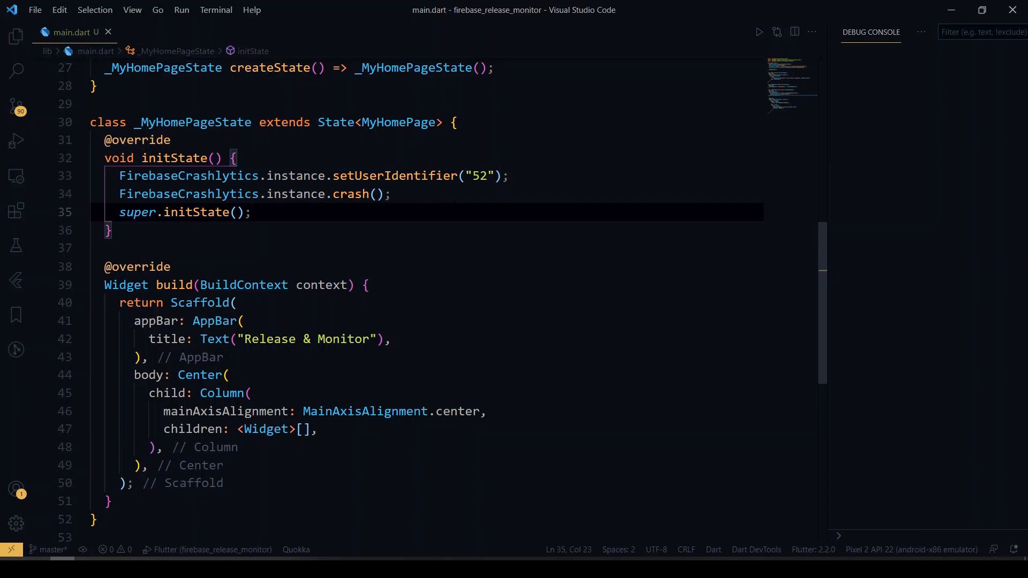
pyautogui.click(252, 212)
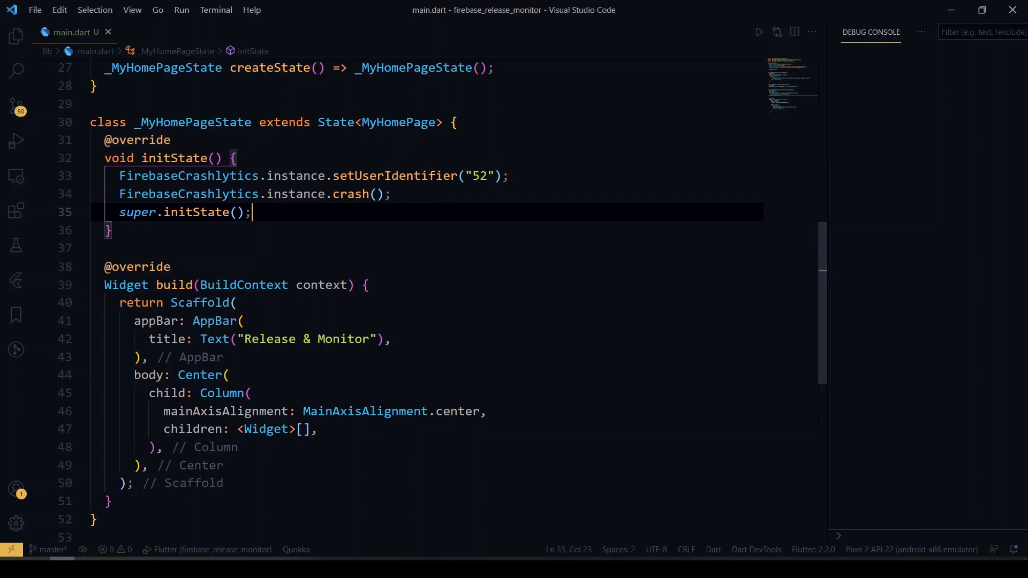
pyautogui.doubleClick(395, 175)
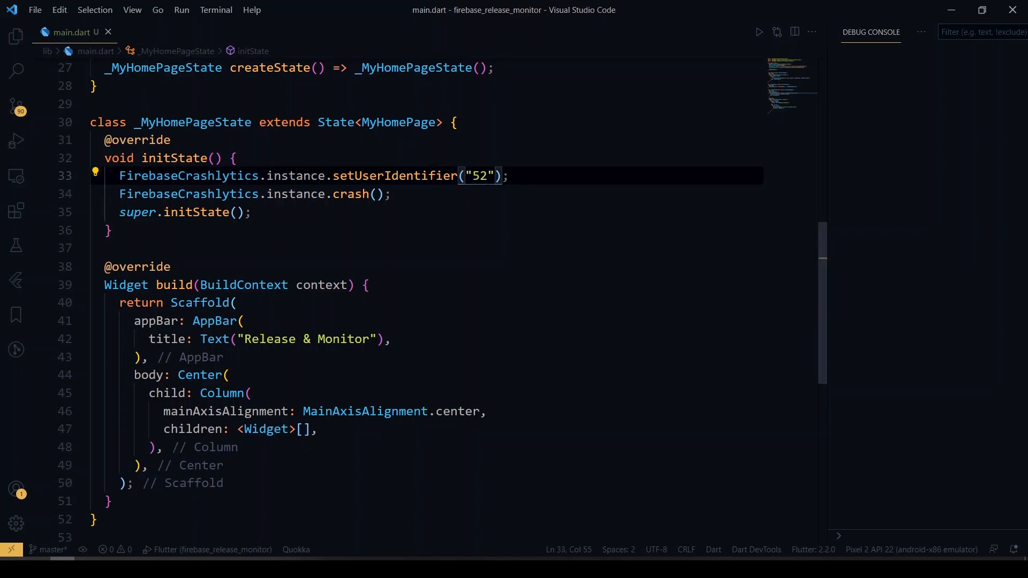
pyautogui.click(390, 194)
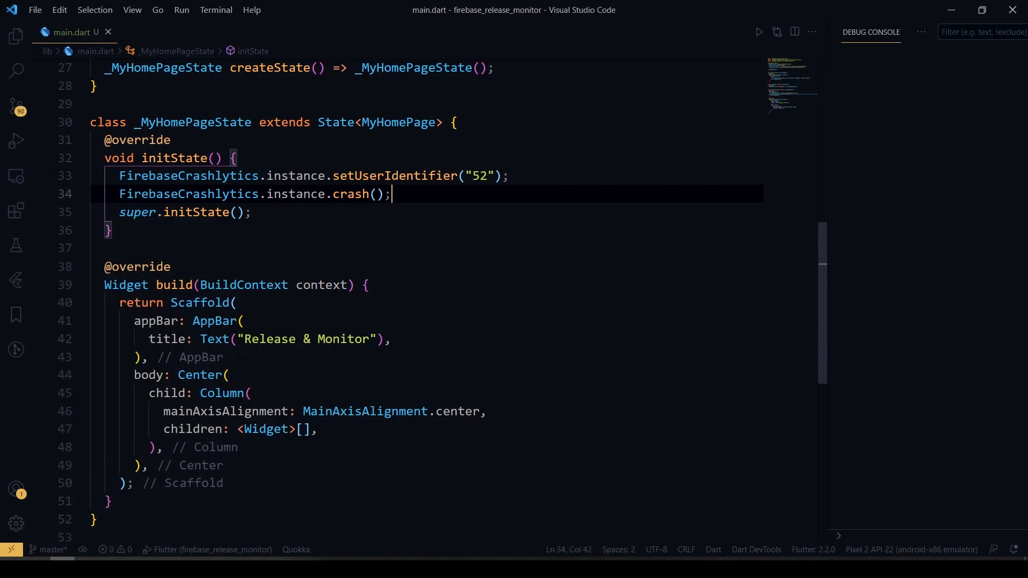
pyautogui.doubleClick(351, 194)
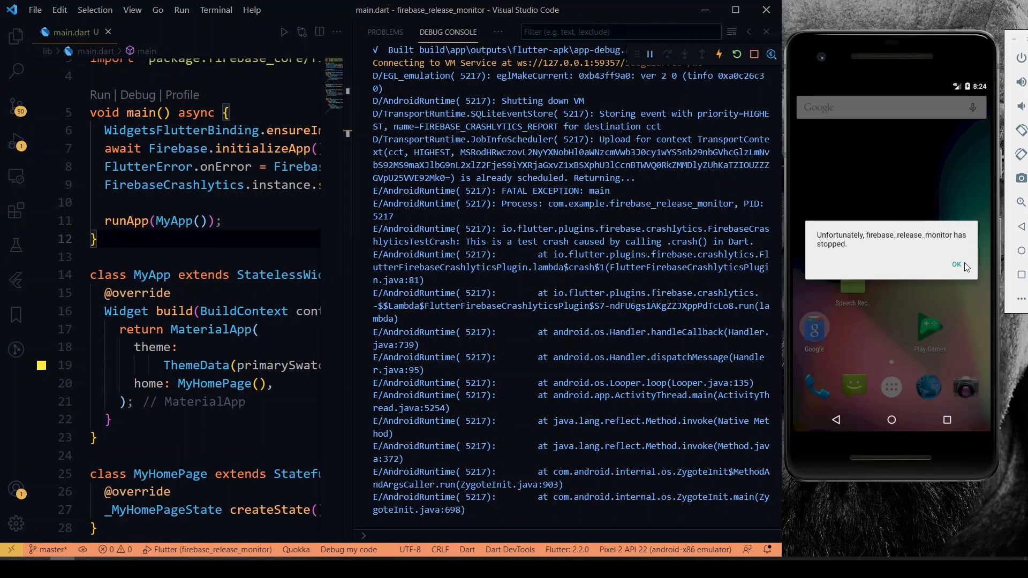
# Dismiss the app-stopped crash dialog on the emulator after the test exception.
pyautogui.click(956, 264)
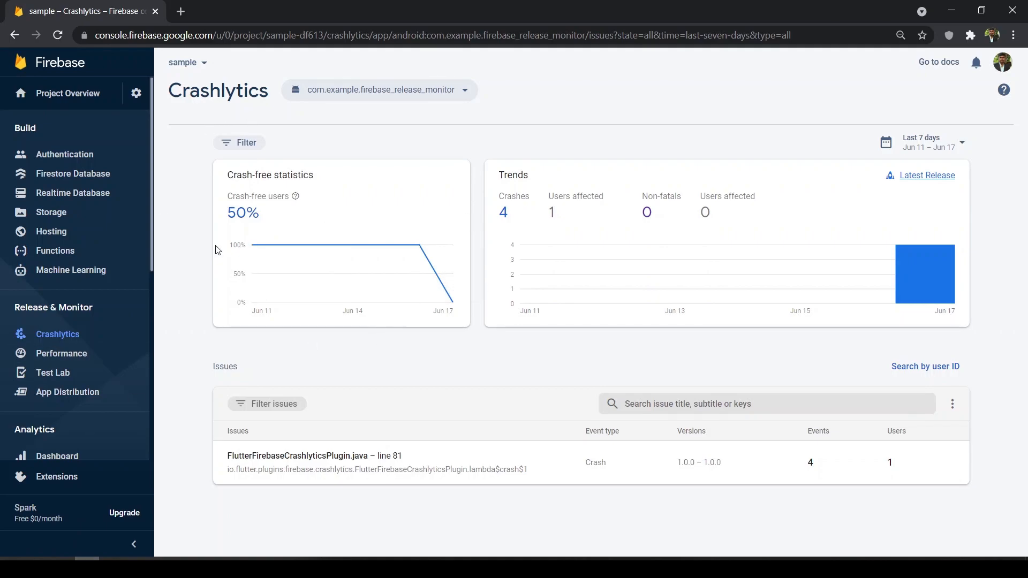
pyautogui.moveTo(333, 247)
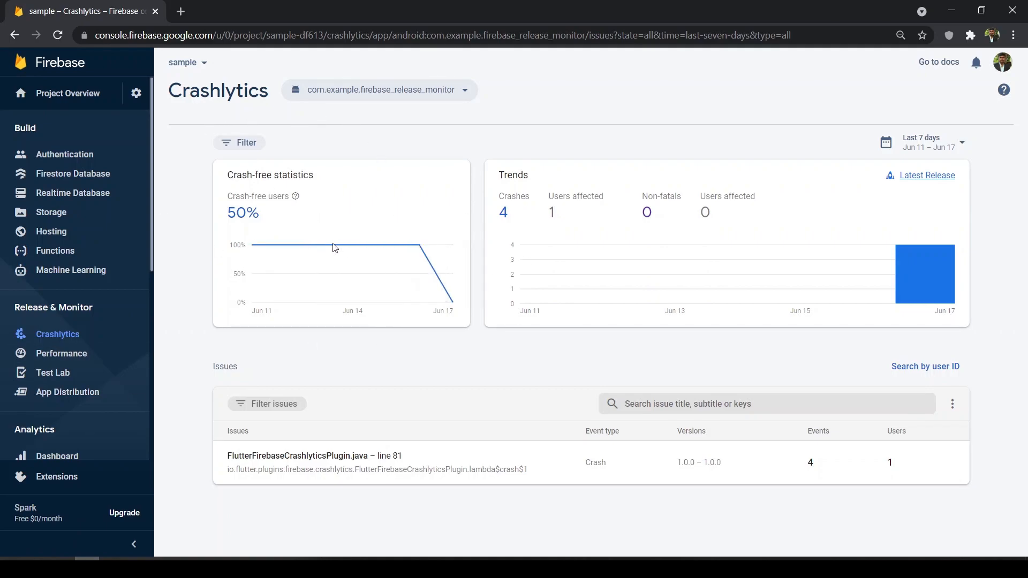
pyautogui.moveTo(319, 246)
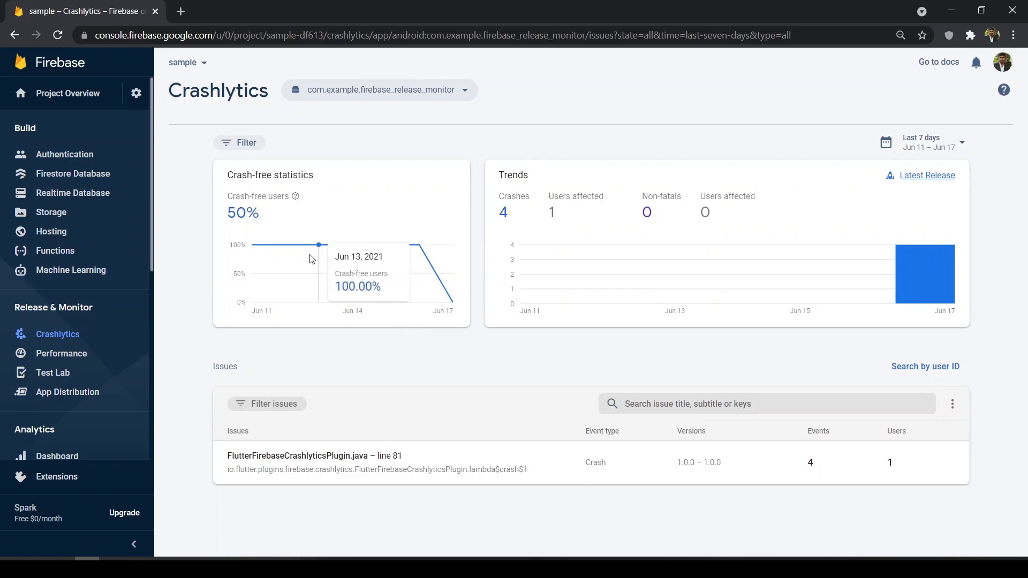
pyautogui.moveTo(580, 373)
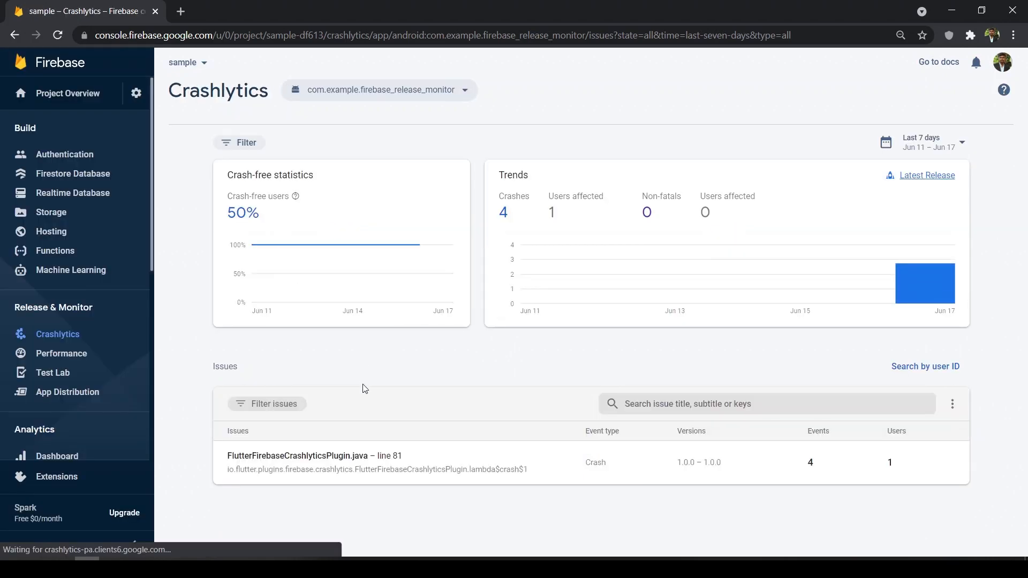
pyautogui.moveTo(334, 459)
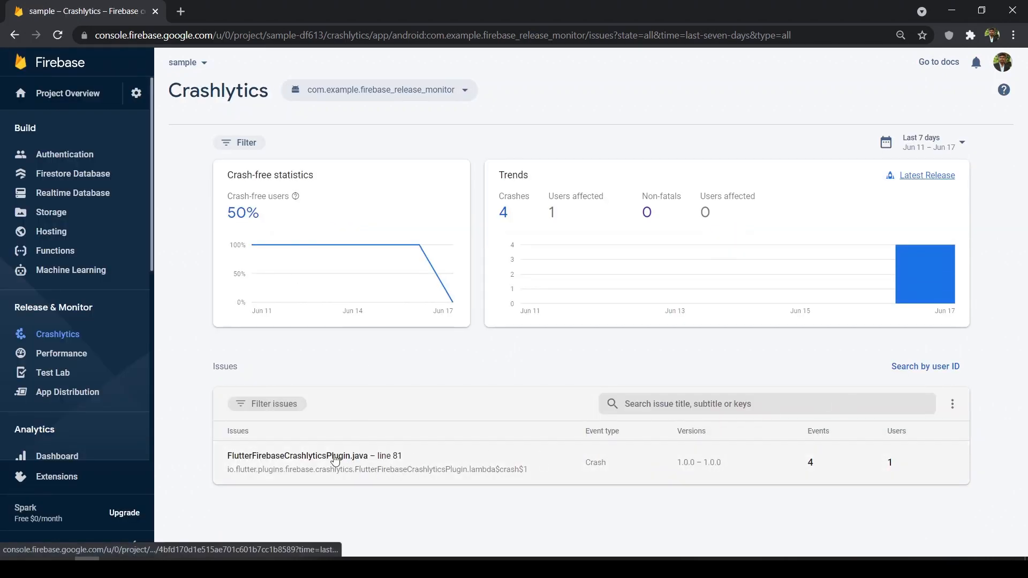
# Review the FlutterFirebaseCrashlyticsPlugin.java line 81 issue down to its stack trace.
pyautogui.click(313, 456)
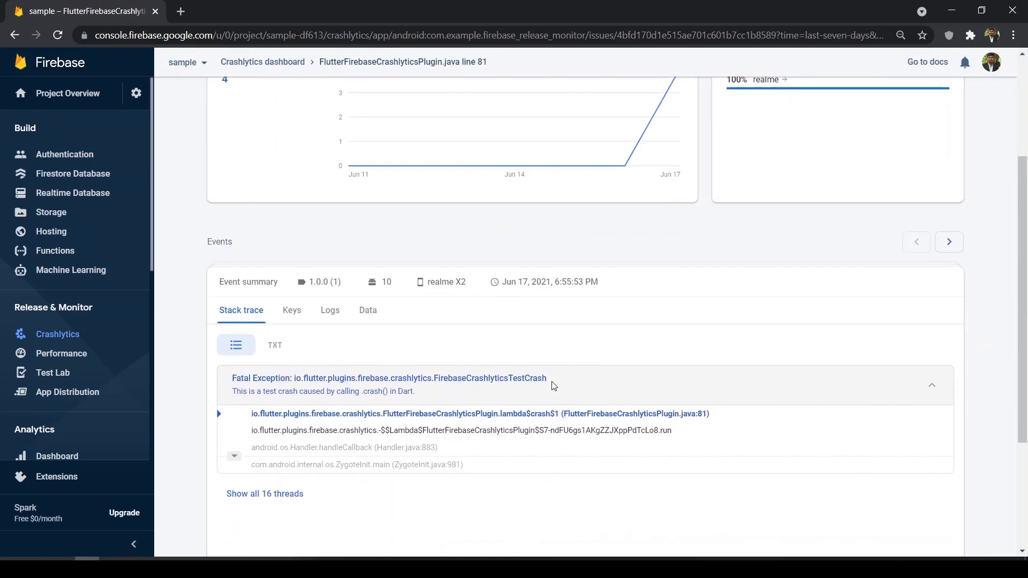
pyautogui.scroll(-3)
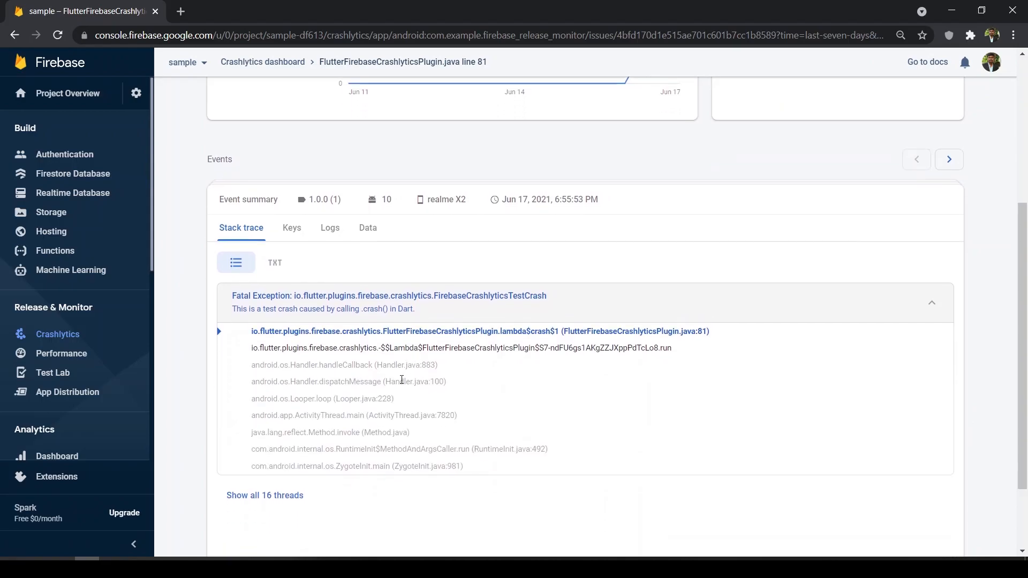
pyautogui.scroll(-3)
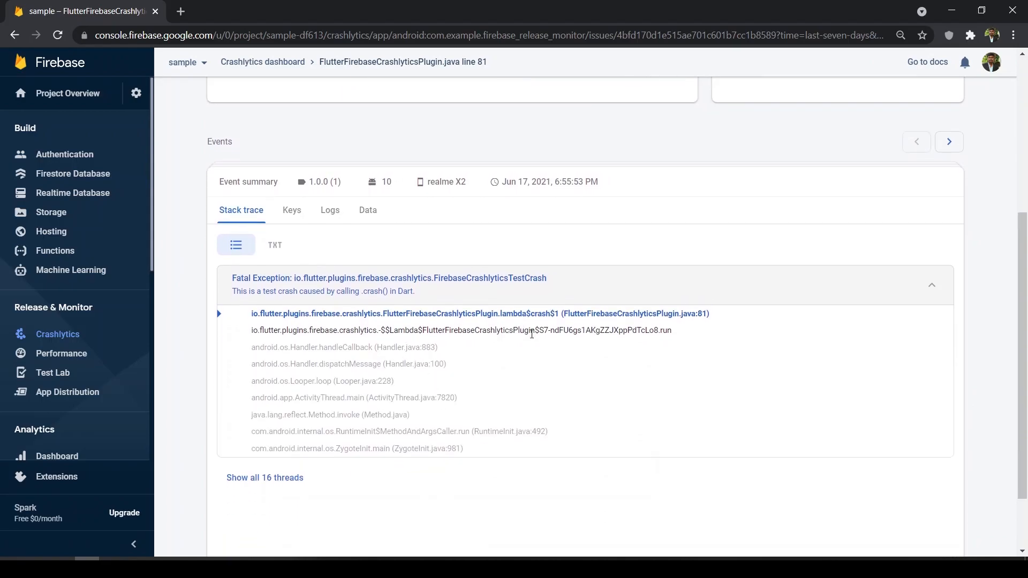
pyautogui.moveTo(436, 463)
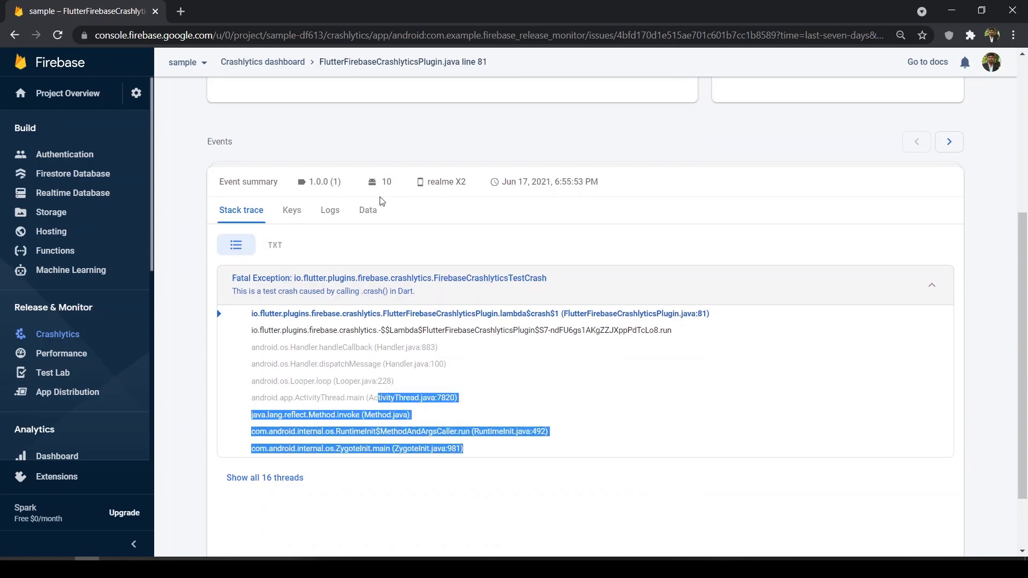
# Review the event's Data details: realme X2, Android 10, app 1.0.0, user ID 52.
pyautogui.click(368, 211)
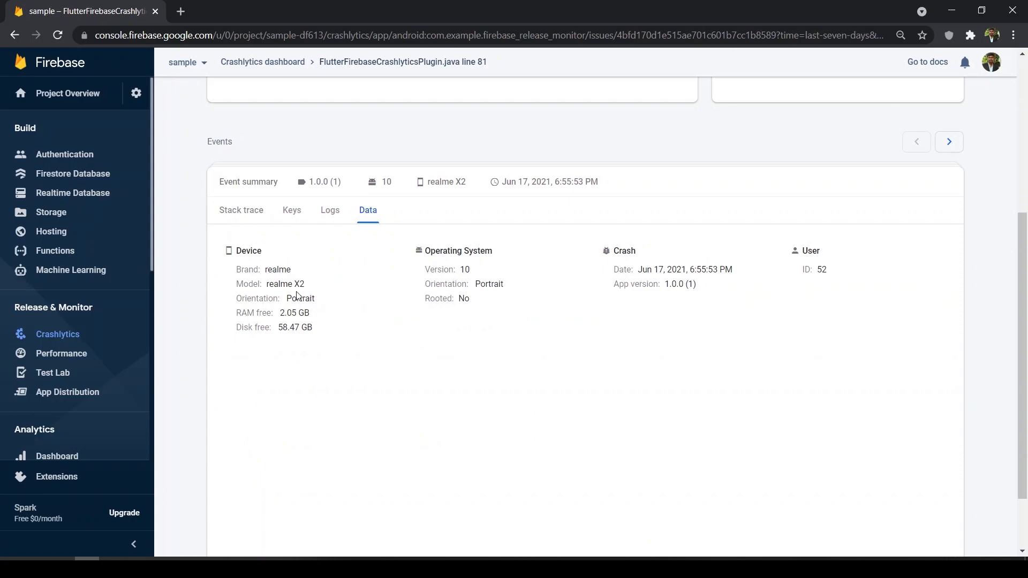
pyautogui.moveTo(340, 263)
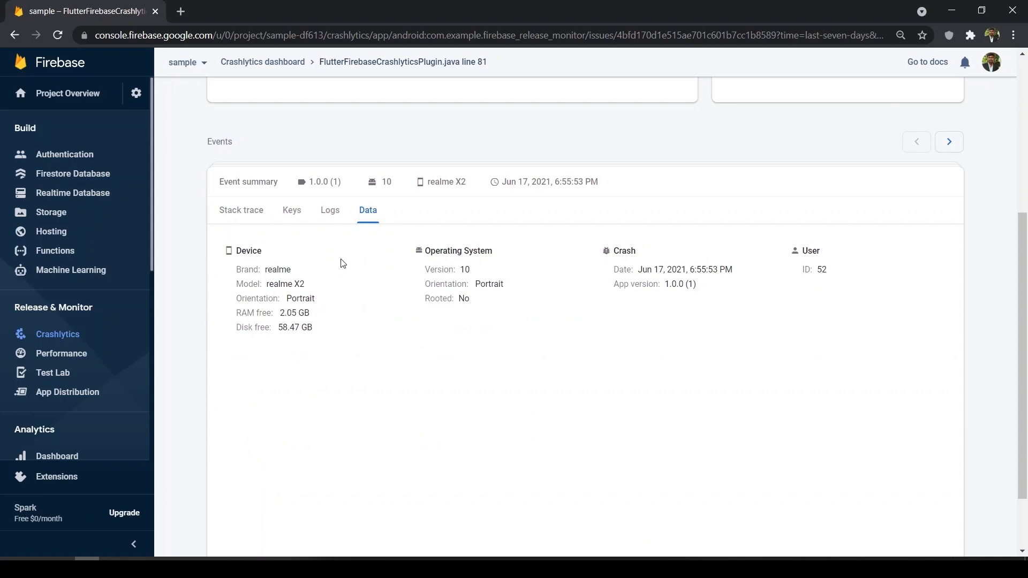
pyautogui.moveTo(292, 280)
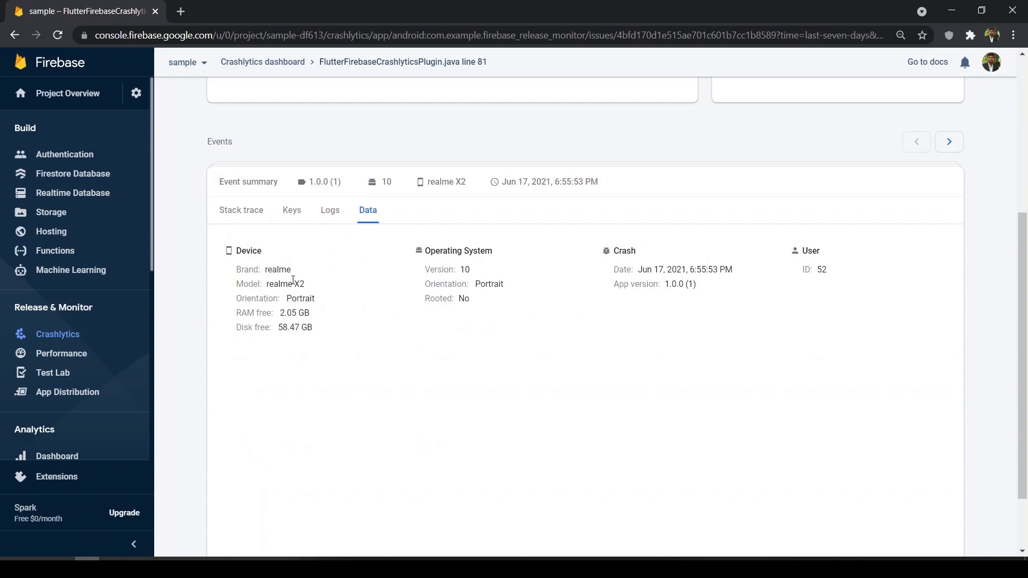
pyautogui.moveTo(263, 317)
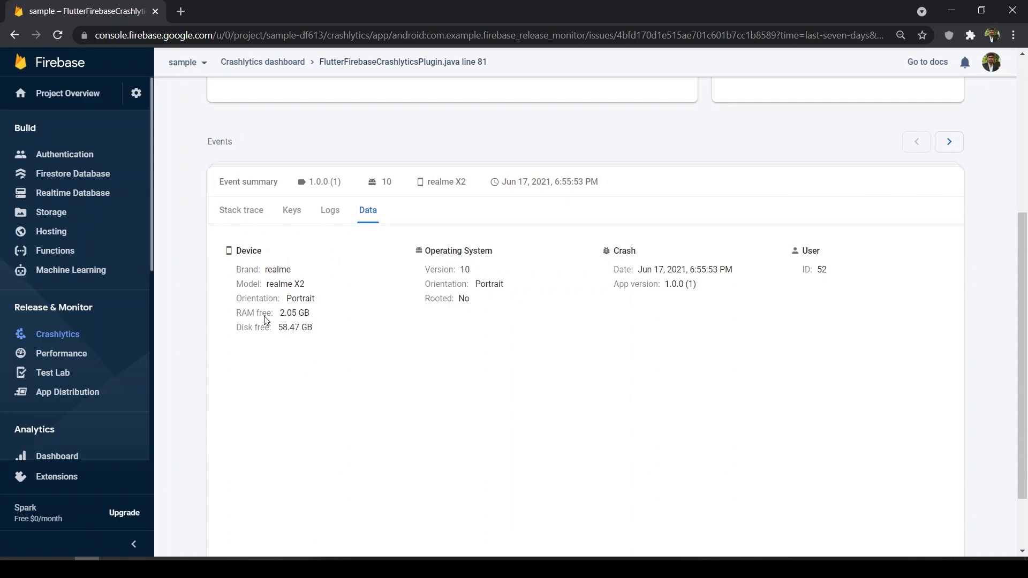
pyautogui.moveTo(304, 337)
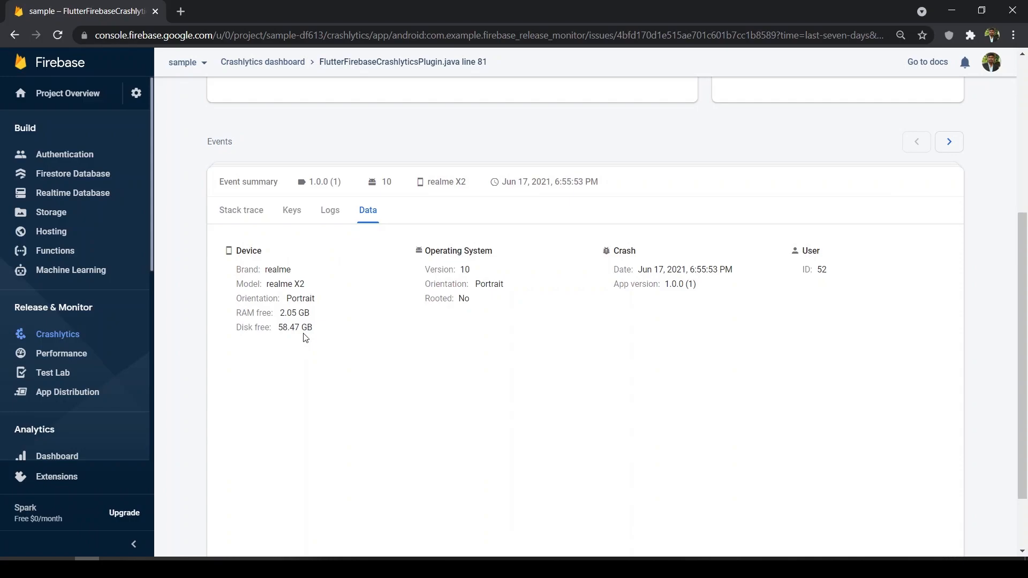
pyautogui.moveTo(479, 302)
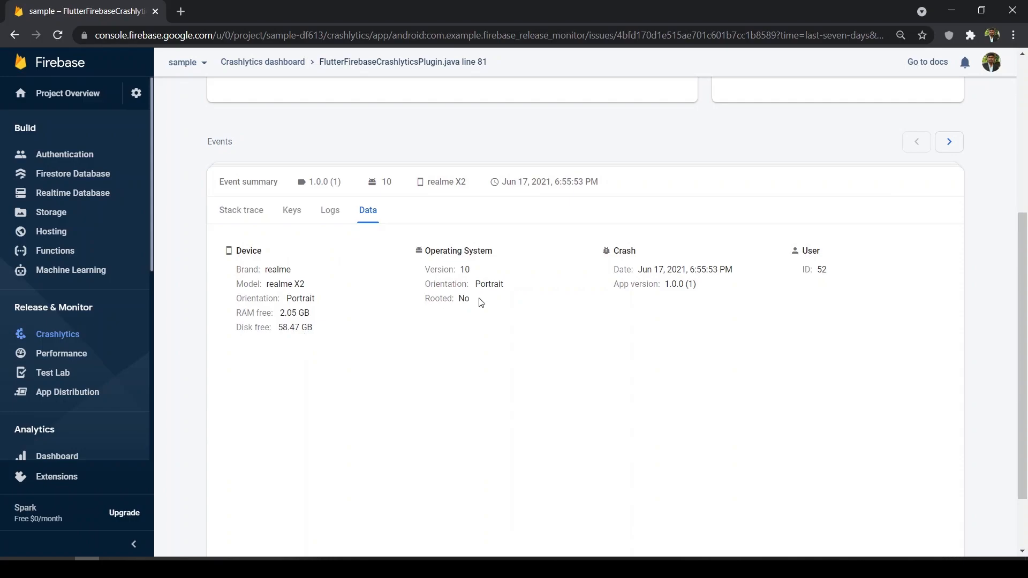
pyautogui.doubleClick(679, 270)
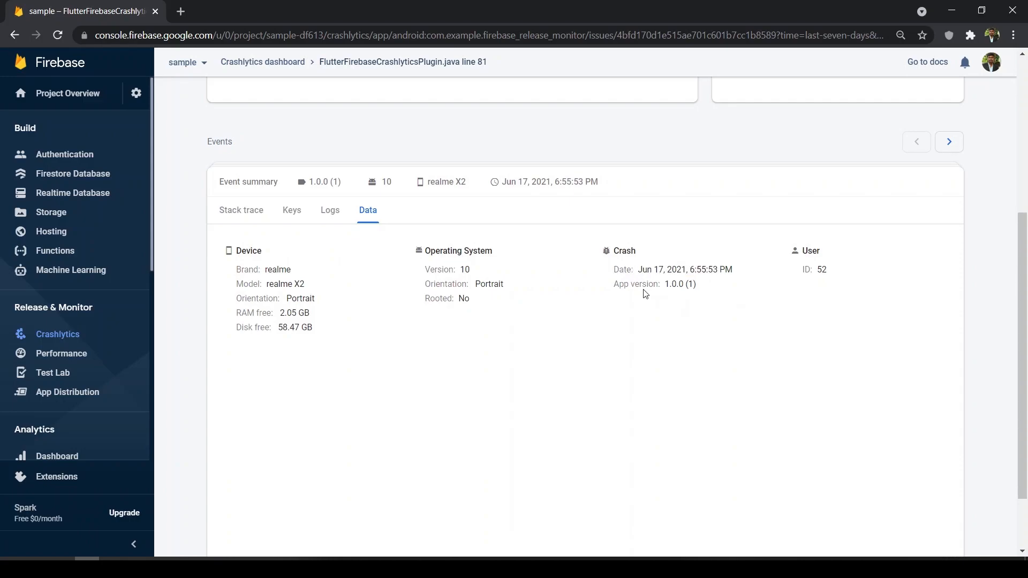
pyautogui.moveTo(664, 284)
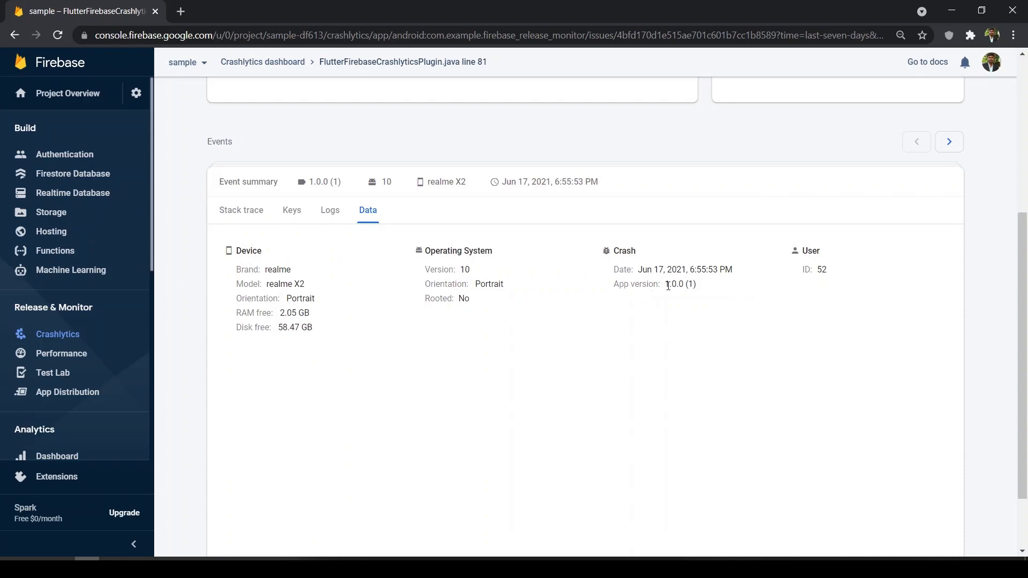
pyautogui.moveTo(798, 256)
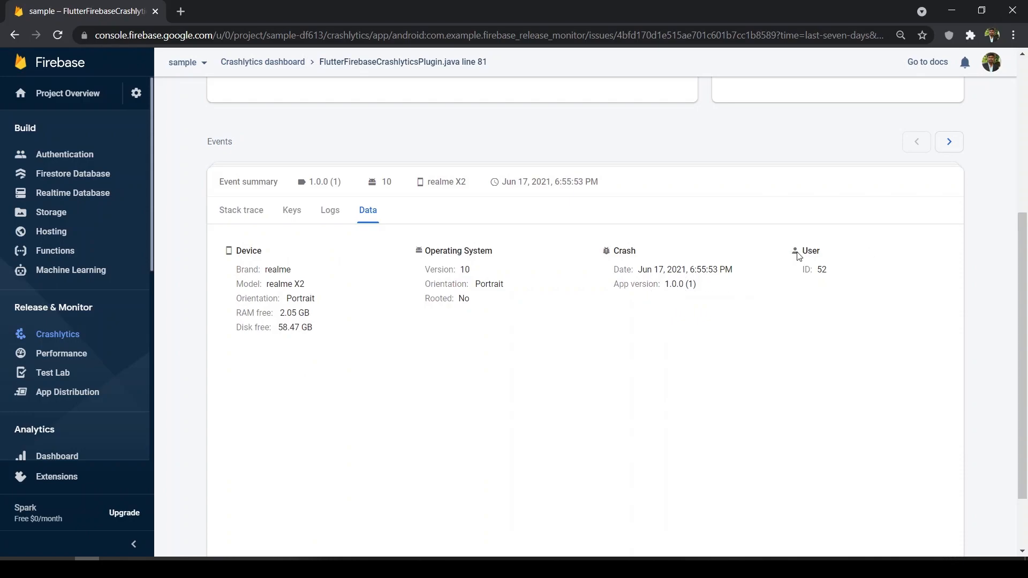
pyautogui.doubleClick(819, 270)
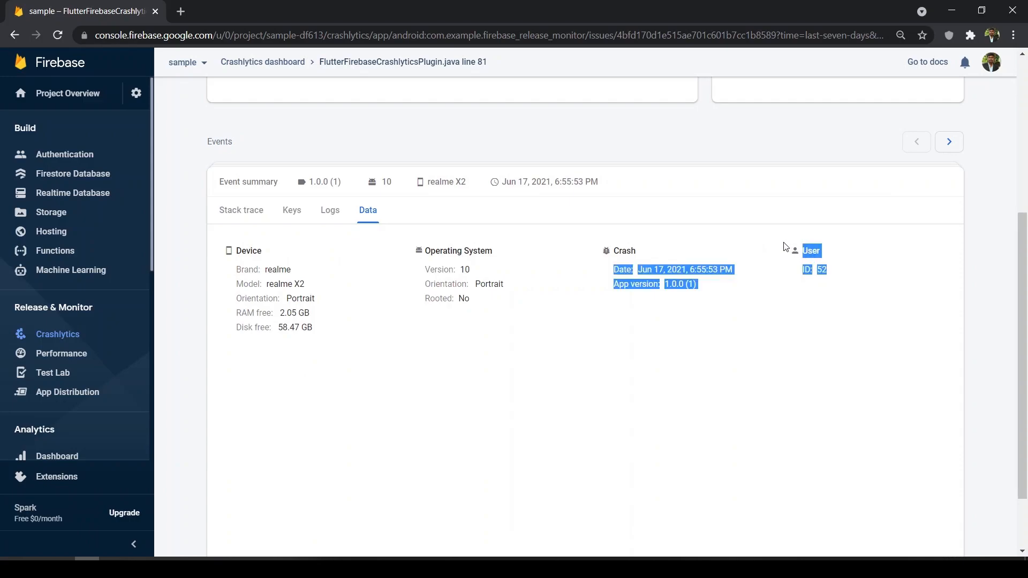
pyautogui.moveTo(824, 267)
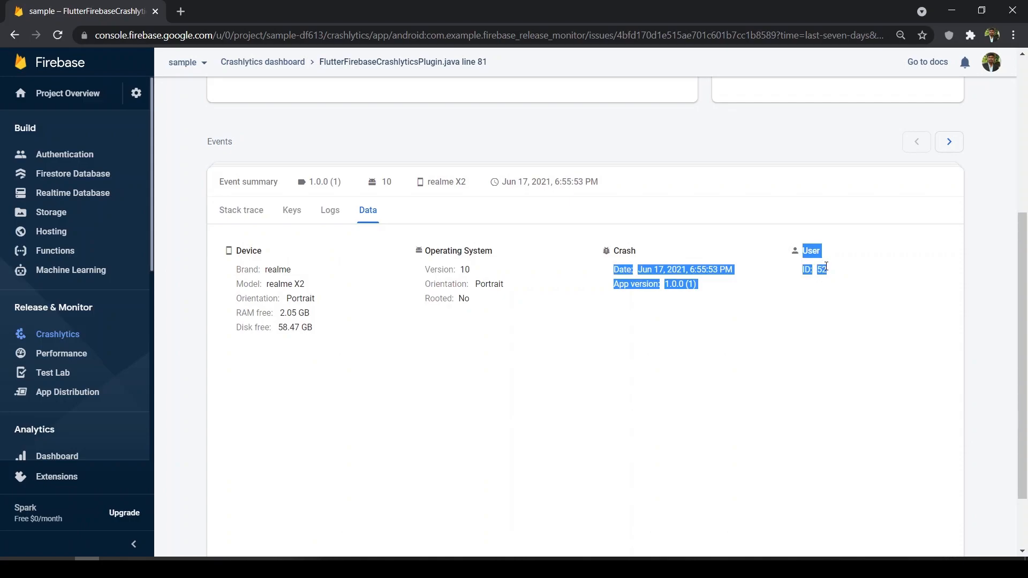
pyautogui.moveTo(768, 271)
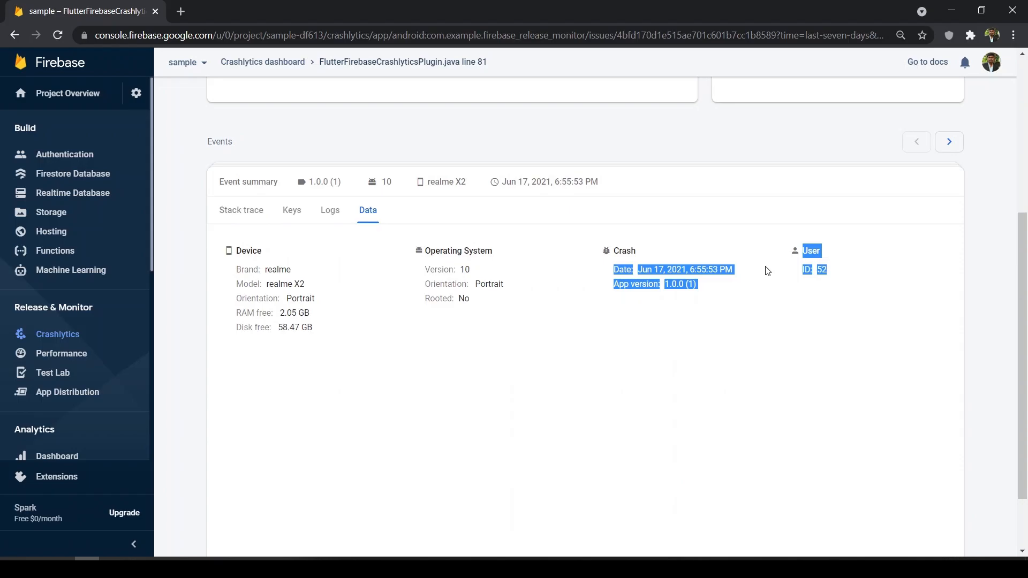
pyautogui.moveTo(562, 343)
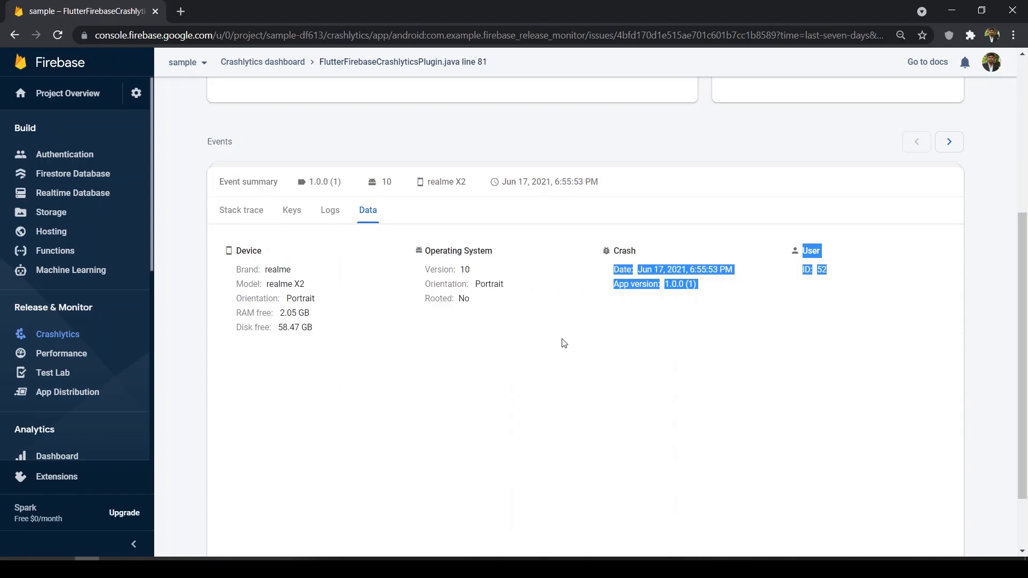
pyautogui.scroll(3)
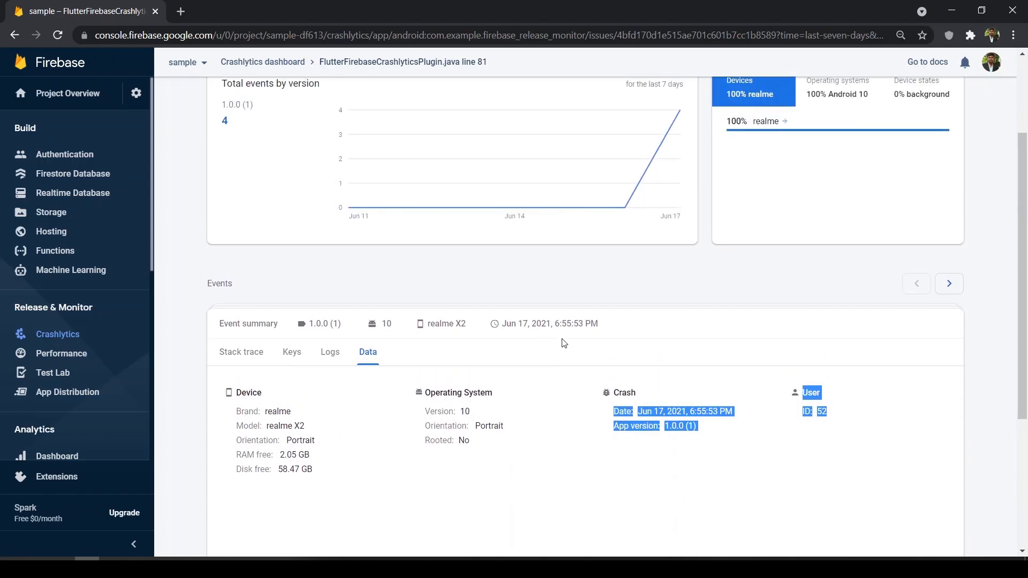
pyautogui.scroll(3)
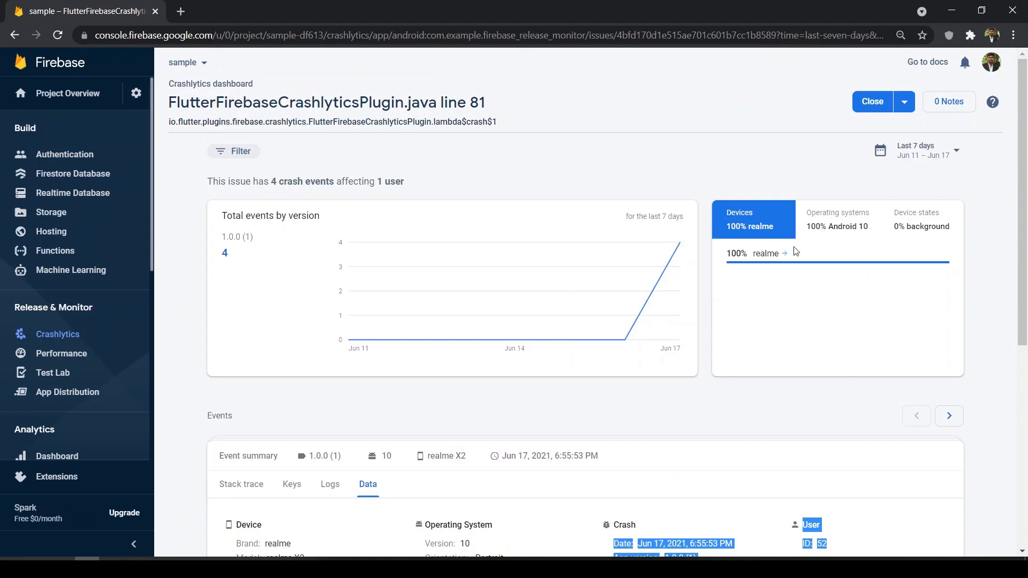
pyautogui.moveTo(785, 263)
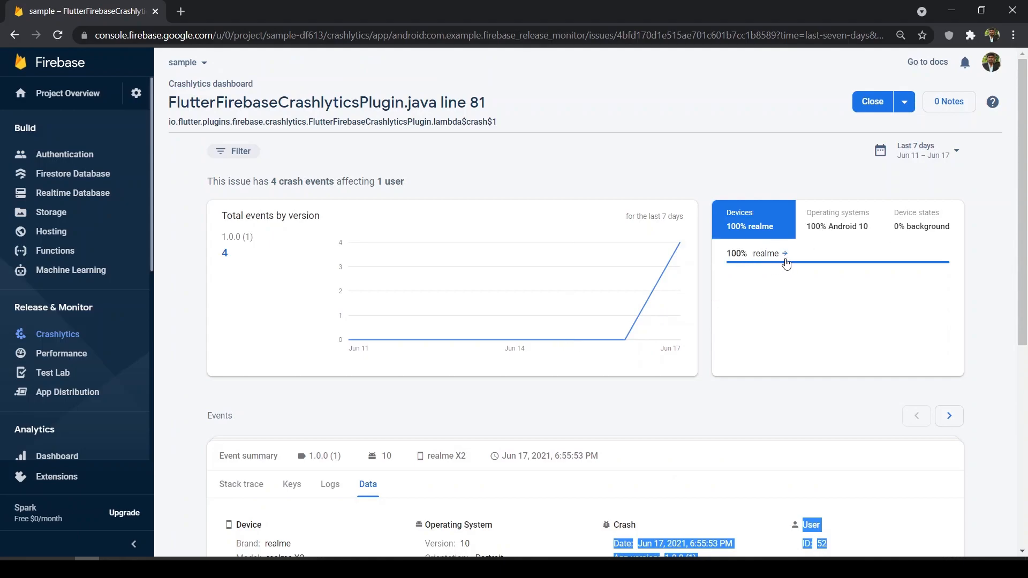
pyautogui.moveTo(739, 280)
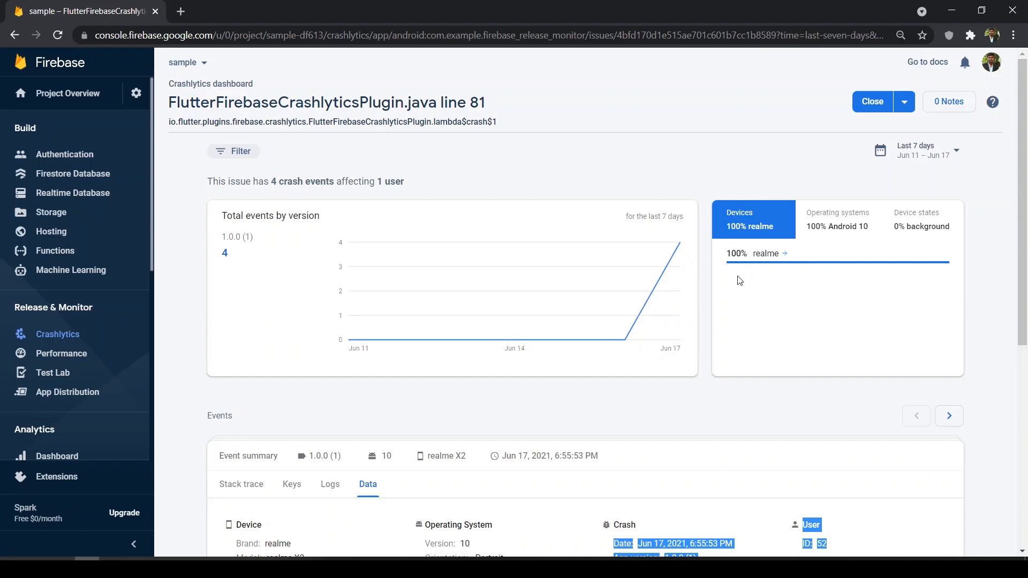
pyautogui.moveTo(933, 222)
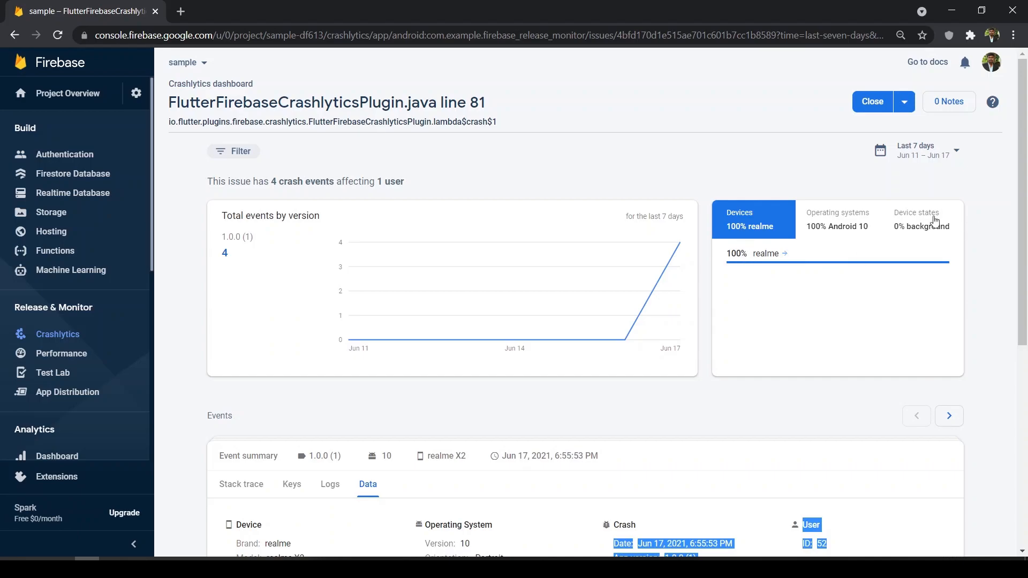
pyautogui.scroll(-3)
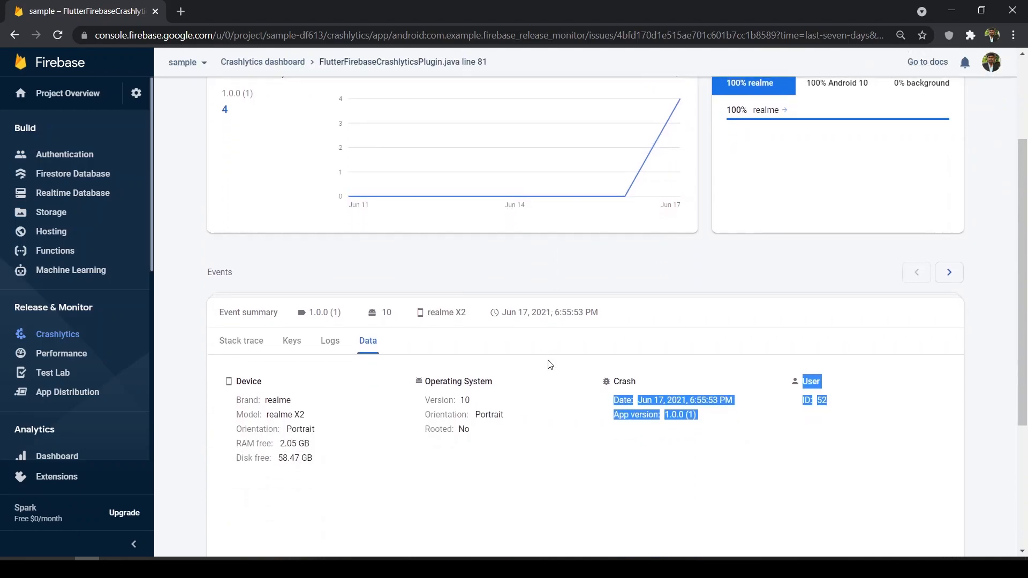
# Check the screen_view log entry, then return to the fatal test-crash stack trace.
pyautogui.click(330, 341)
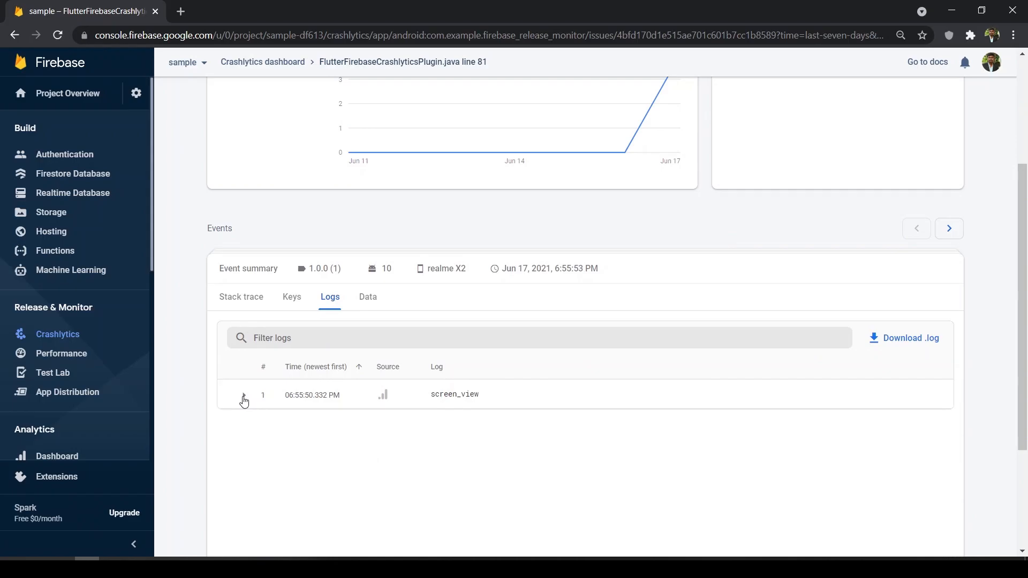
pyautogui.click(243, 395)
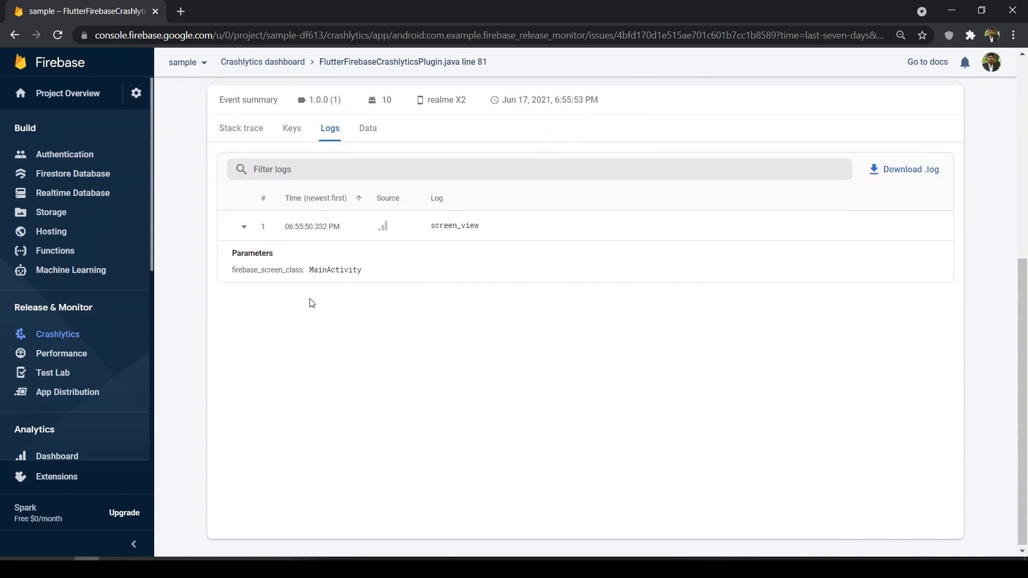
pyautogui.scroll(3)
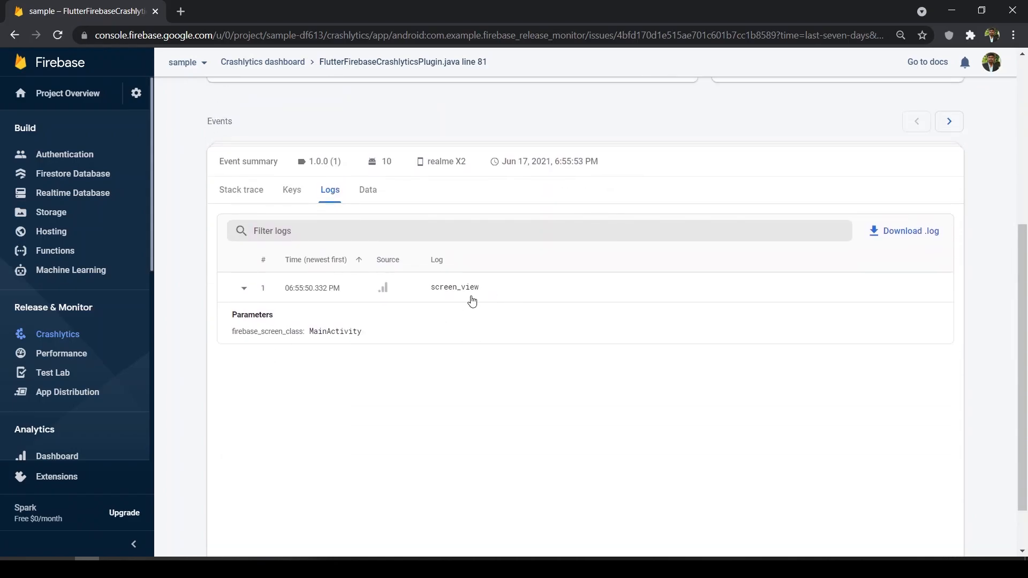
pyautogui.scroll(3)
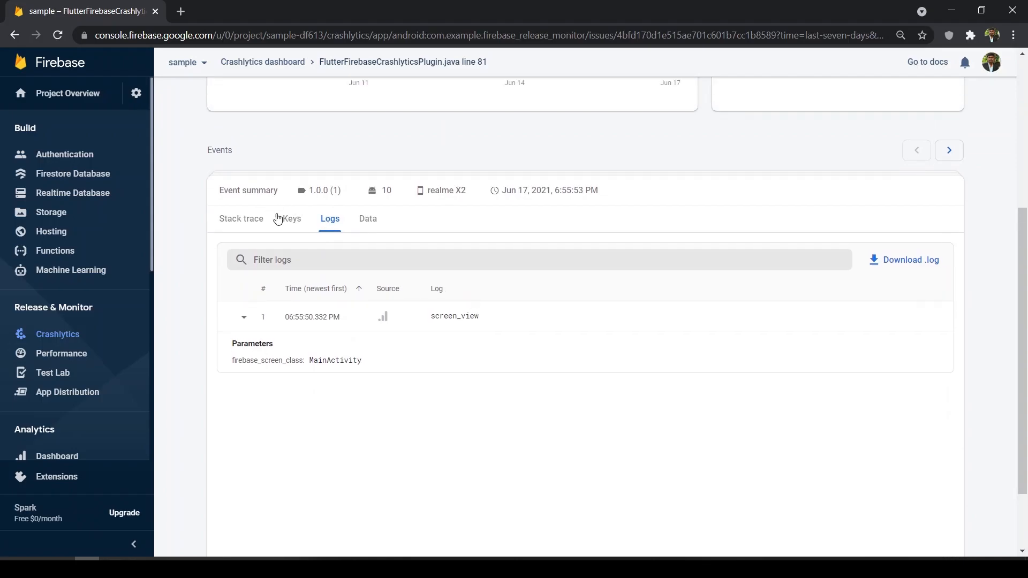
pyautogui.click(241, 218)
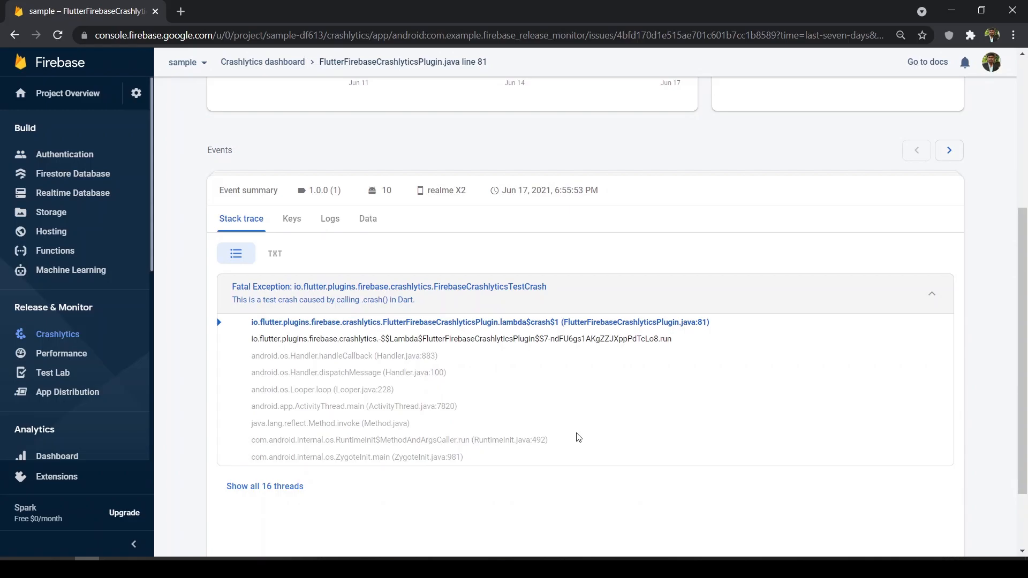
pyautogui.click(67, 392)
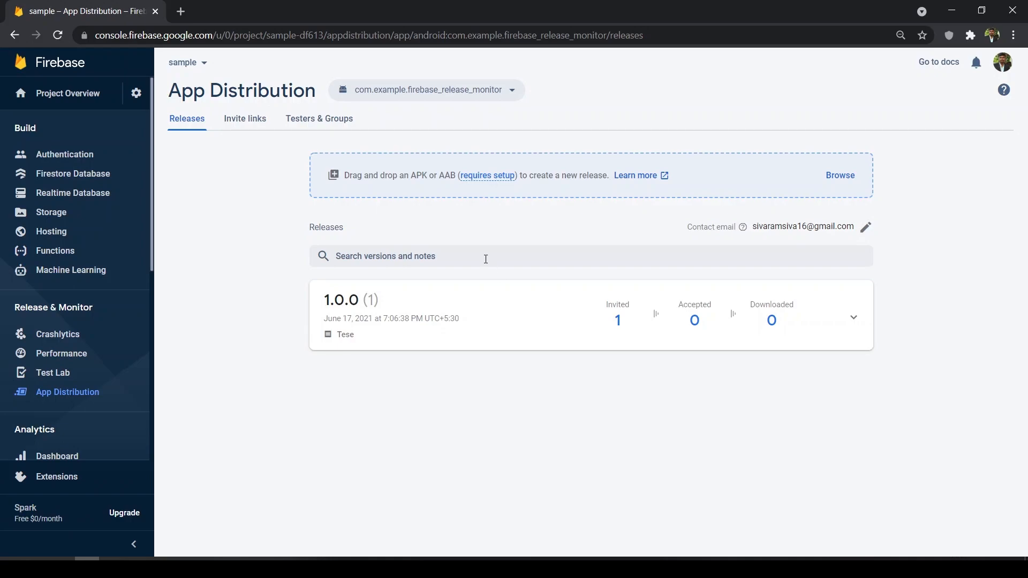
pyautogui.moveTo(274, 136)
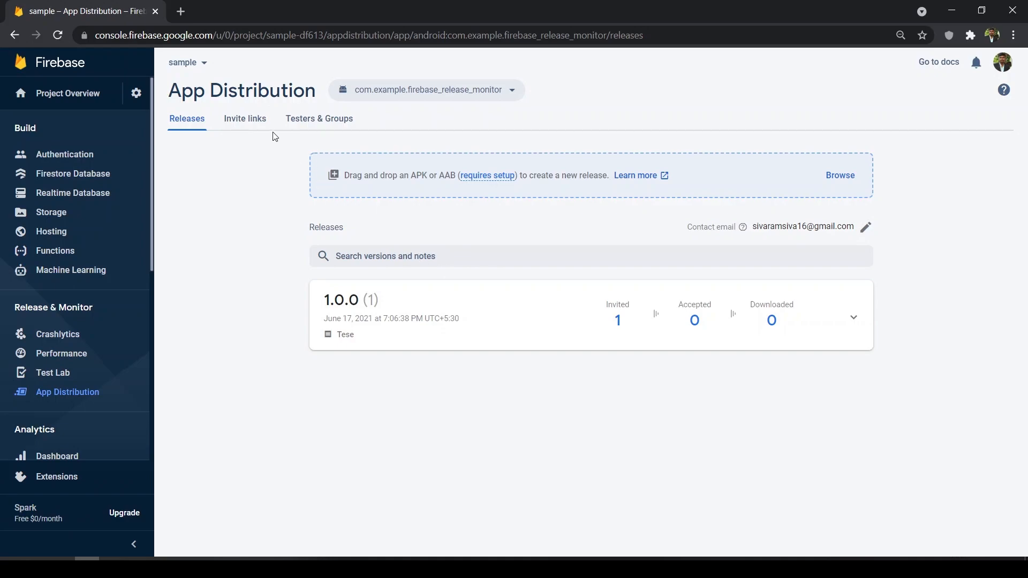
# Show the Testers & Groups list with its single tester address.
pyautogui.click(319, 119)
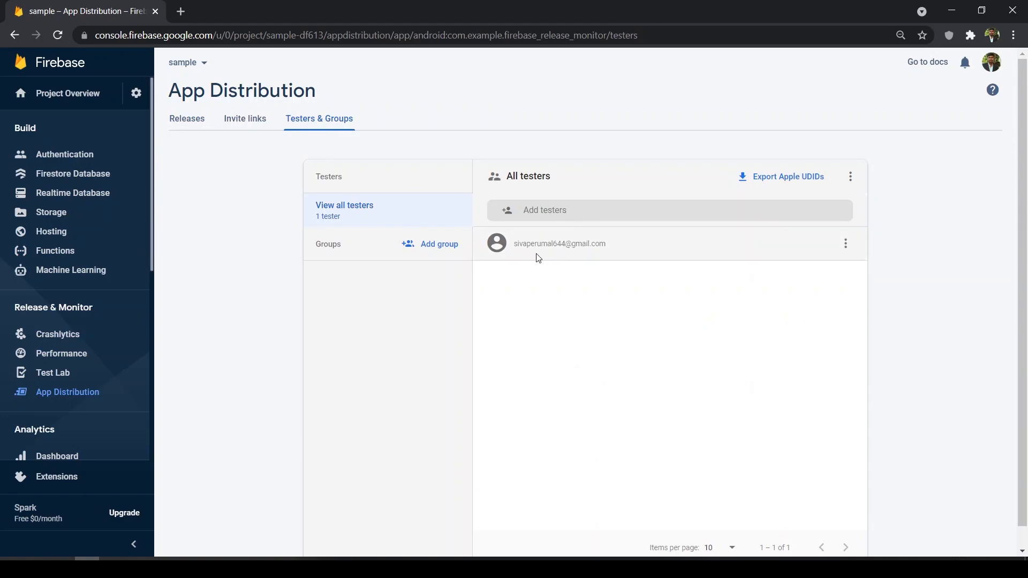
pyautogui.doubleClick(539, 243)
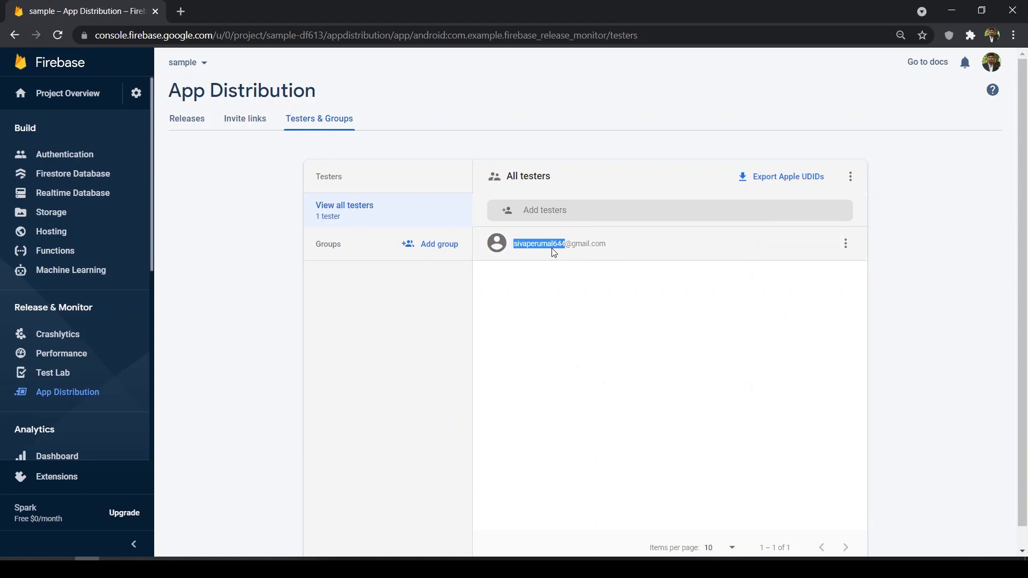
pyautogui.click(649, 210)
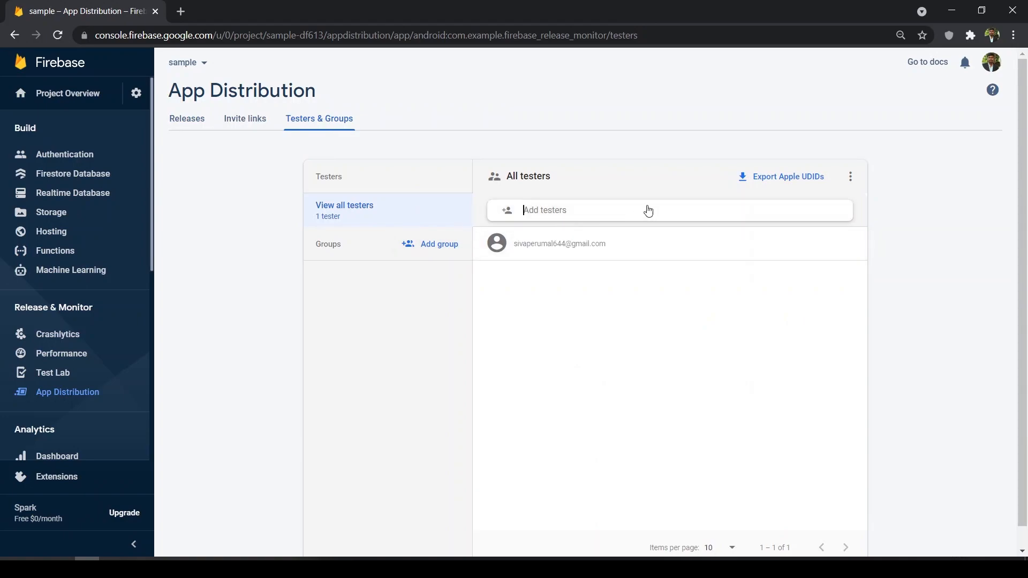
pyautogui.moveTo(378, 285)
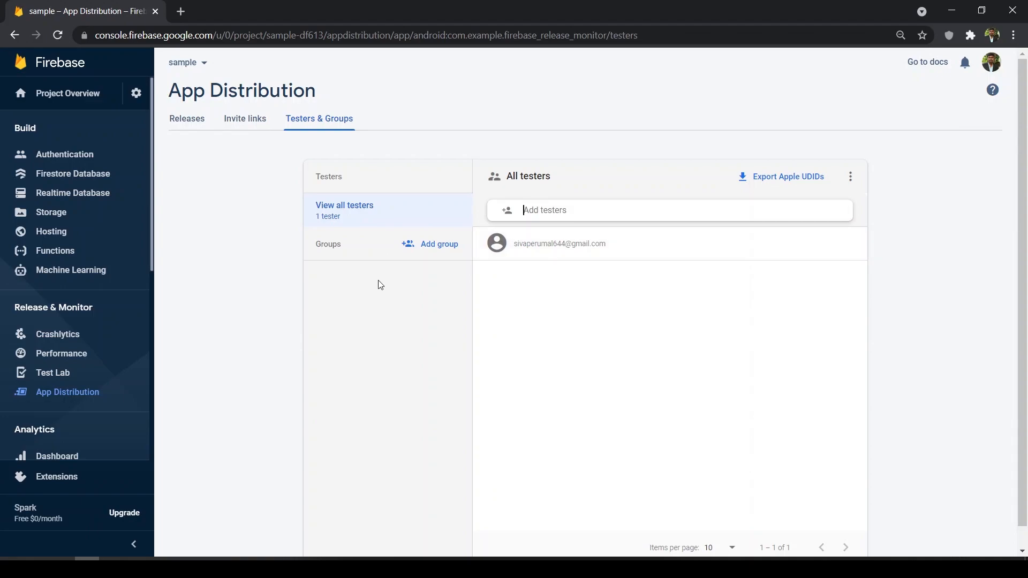
# Begin a new tester group and cancel it unnamed.
pyautogui.click(431, 246)
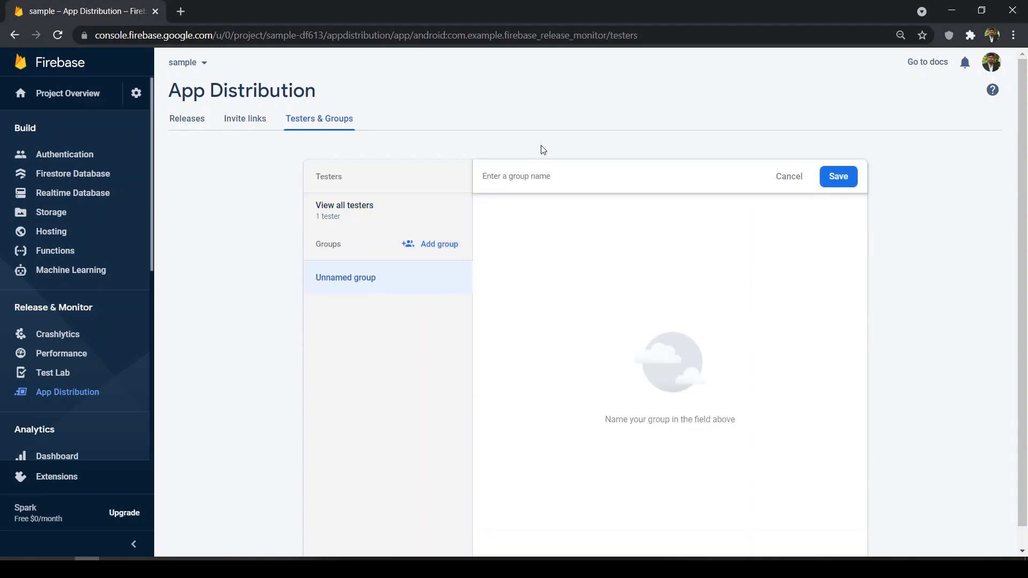
pyautogui.moveTo(688, 273)
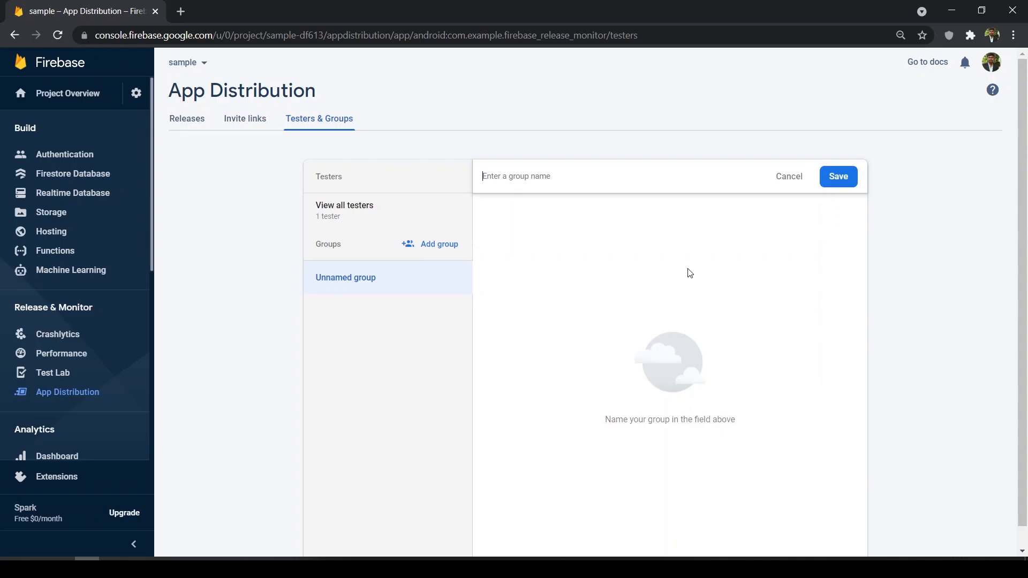
pyautogui.moveTo(585, 255)
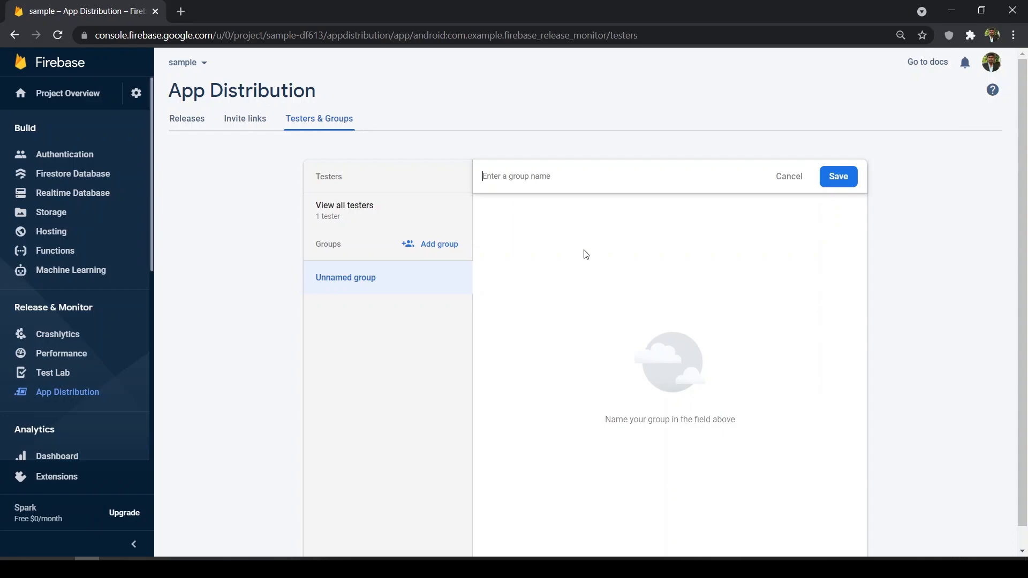
pyautogui.click(788, 177)
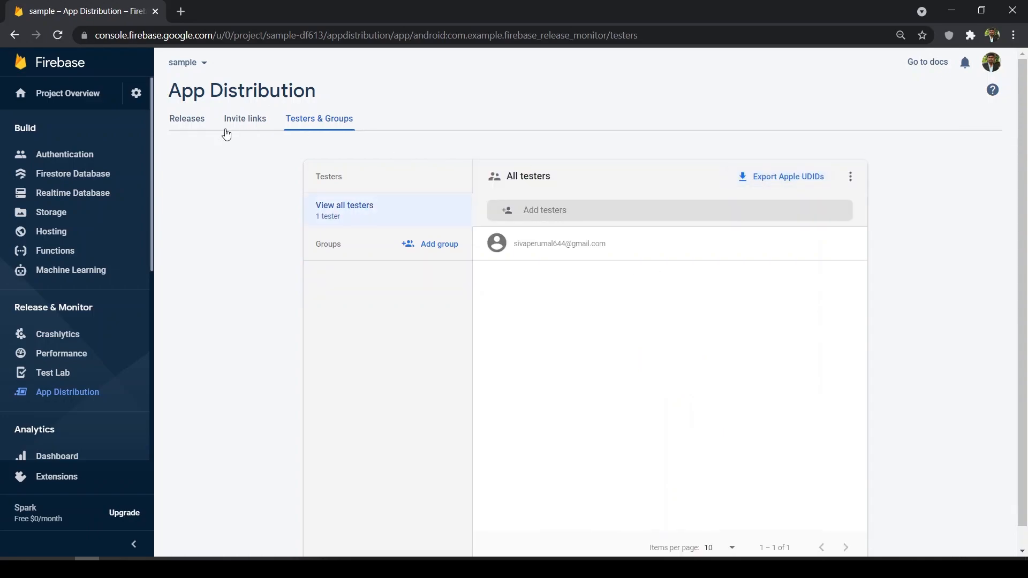
# Visit Invite links, then return to Releases showing release 1.0.0 (1).
pyautogui.click(244, 119)
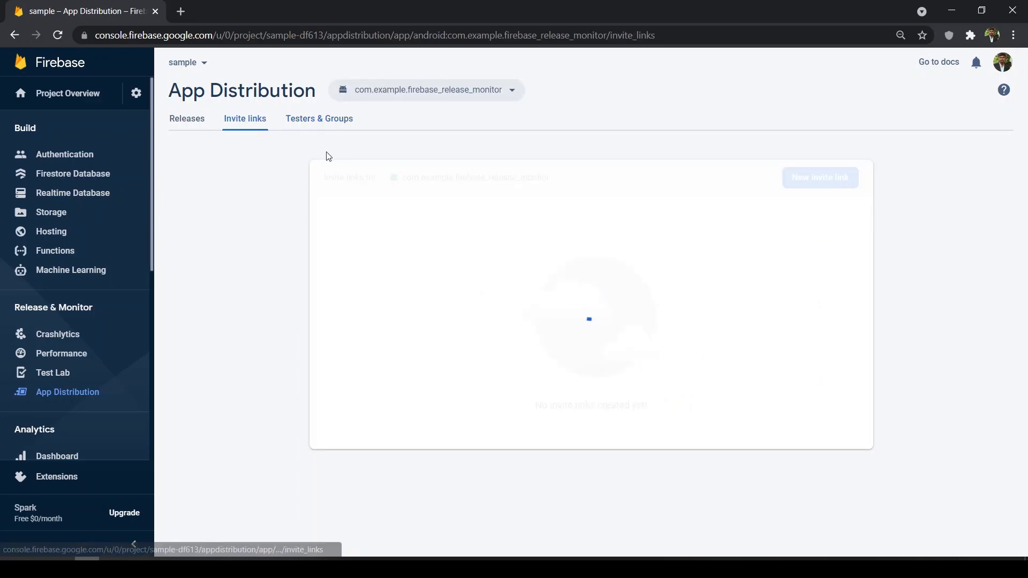
pyautogui.moveTo(186, 119)
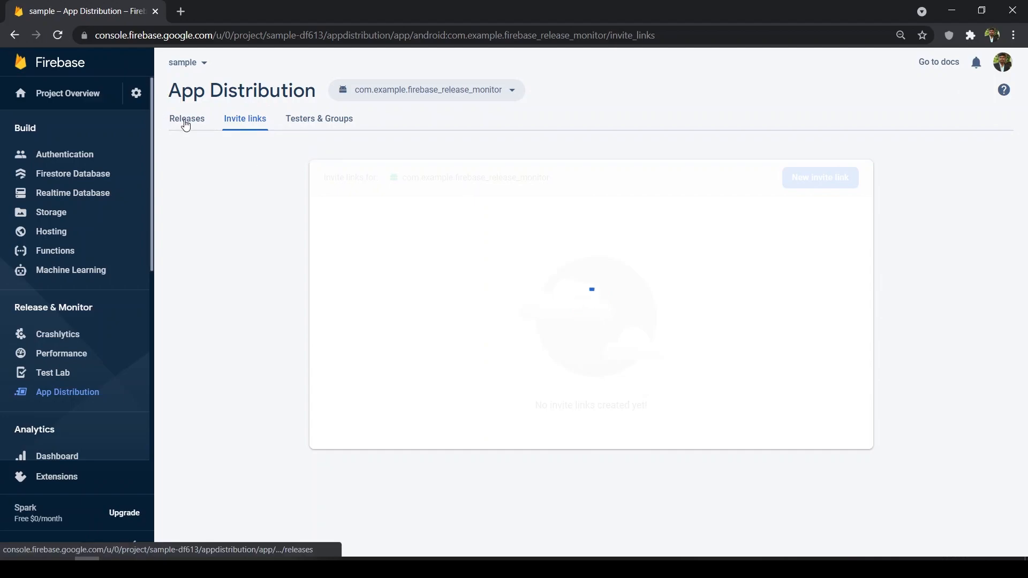
pyautogui.click(186, 119)
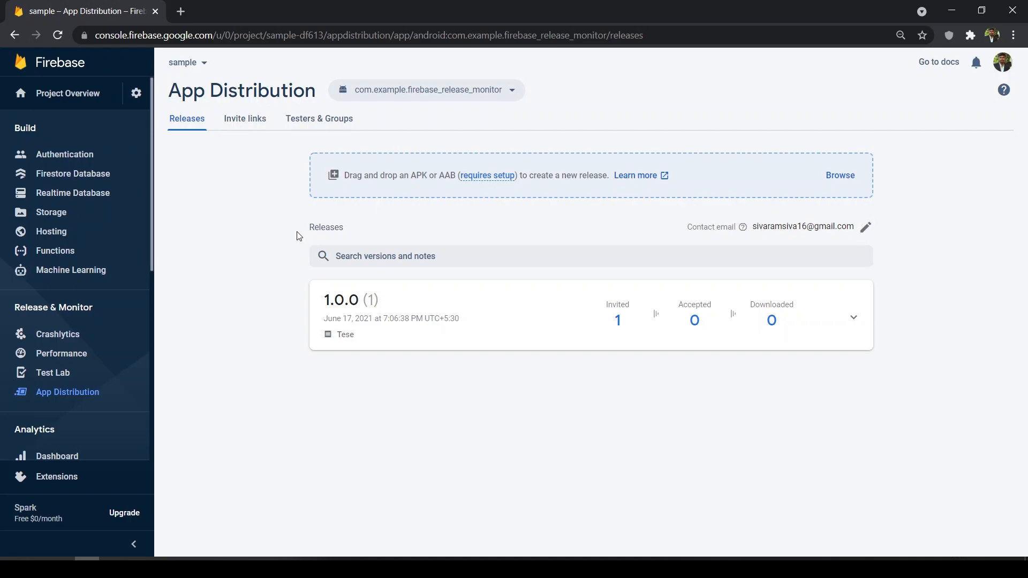
pyautogui.moveTo(360, 281)
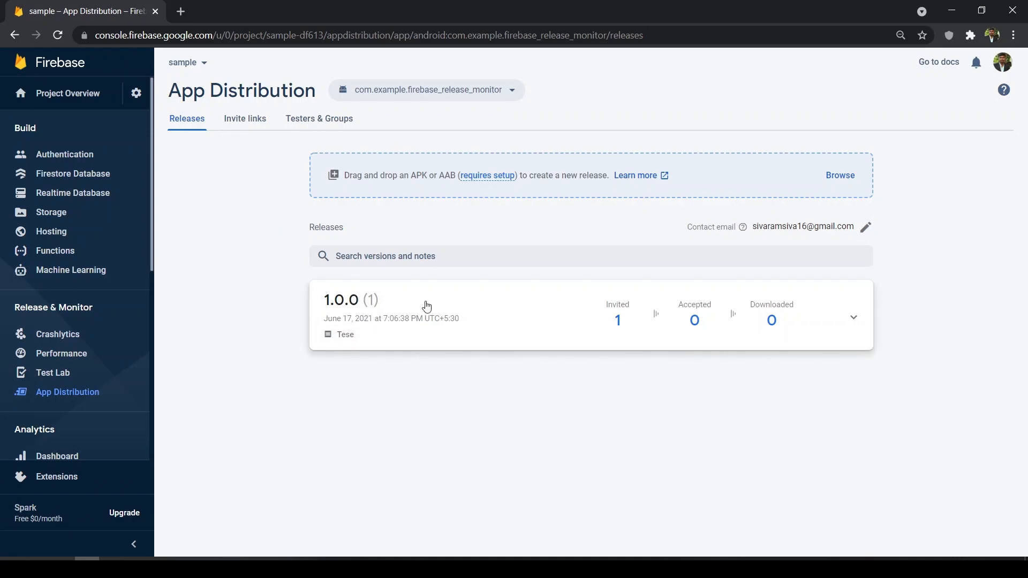
pyautogui.moveTo(688, 296)
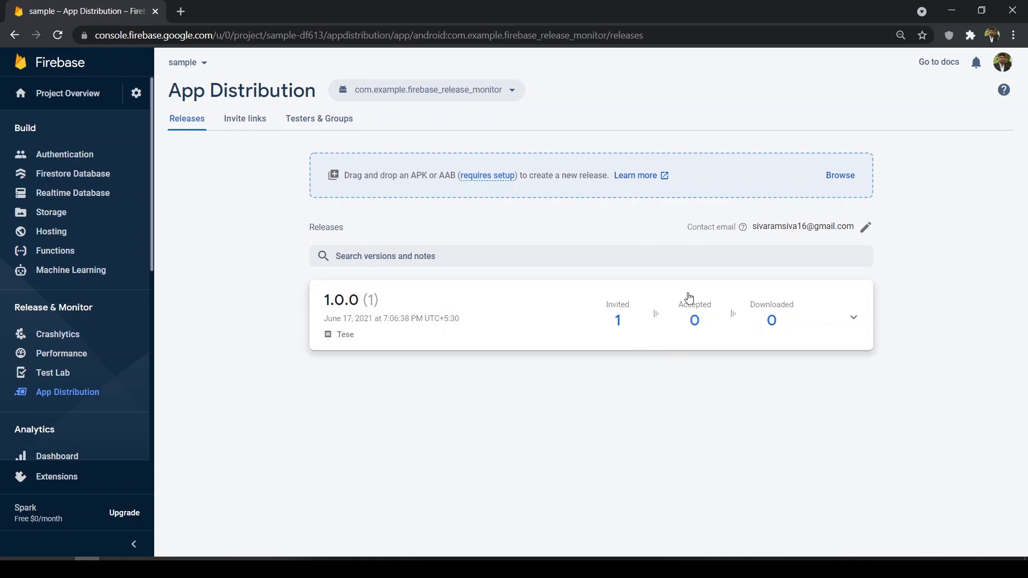
pyautogui.moveTo(439, 177)
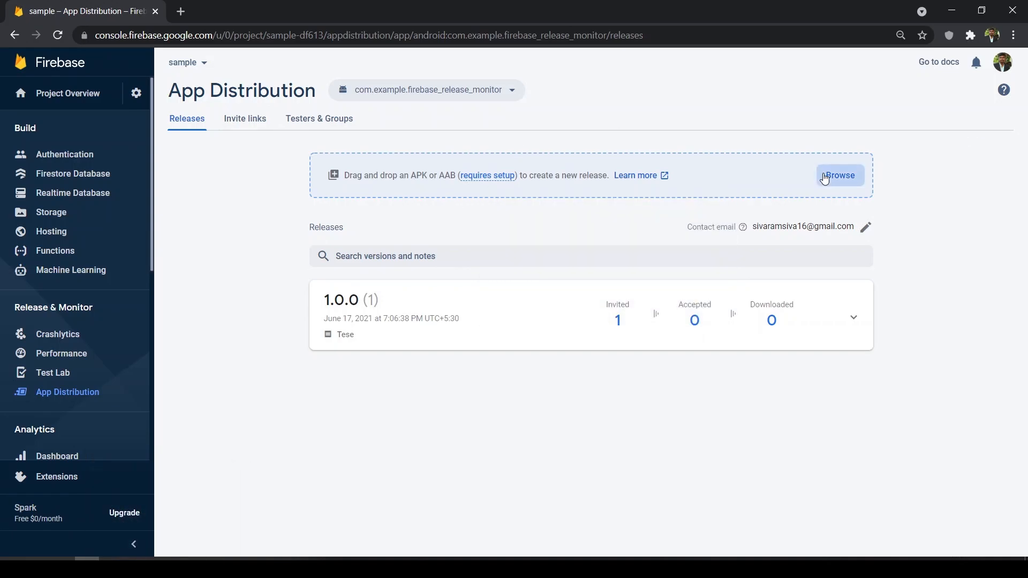
# Upload app-debug.apk from the flutter-apk folder as a new App Distribution release.
pyautogui.click(839, 174)
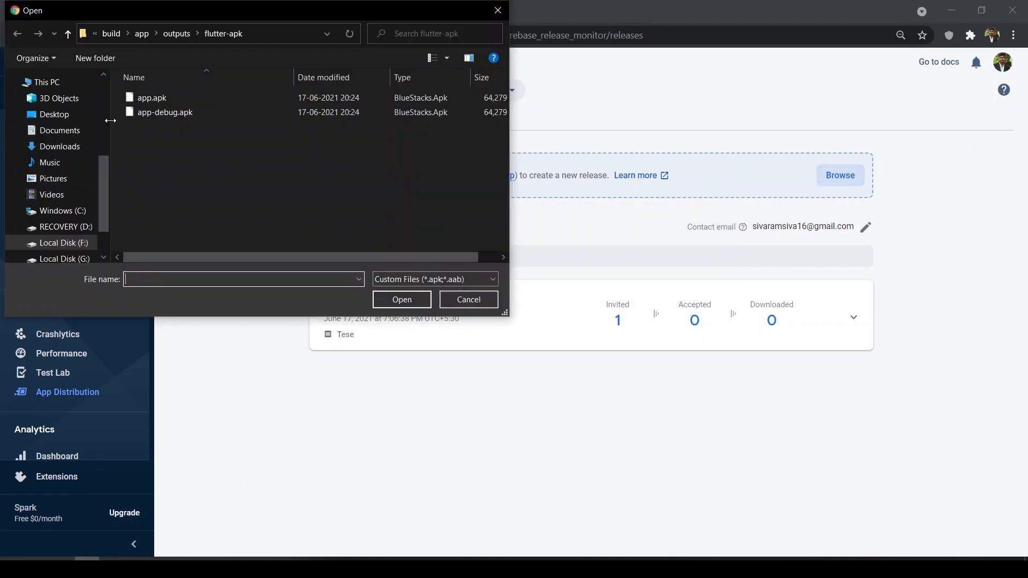
pyautogui.click(165, 113)
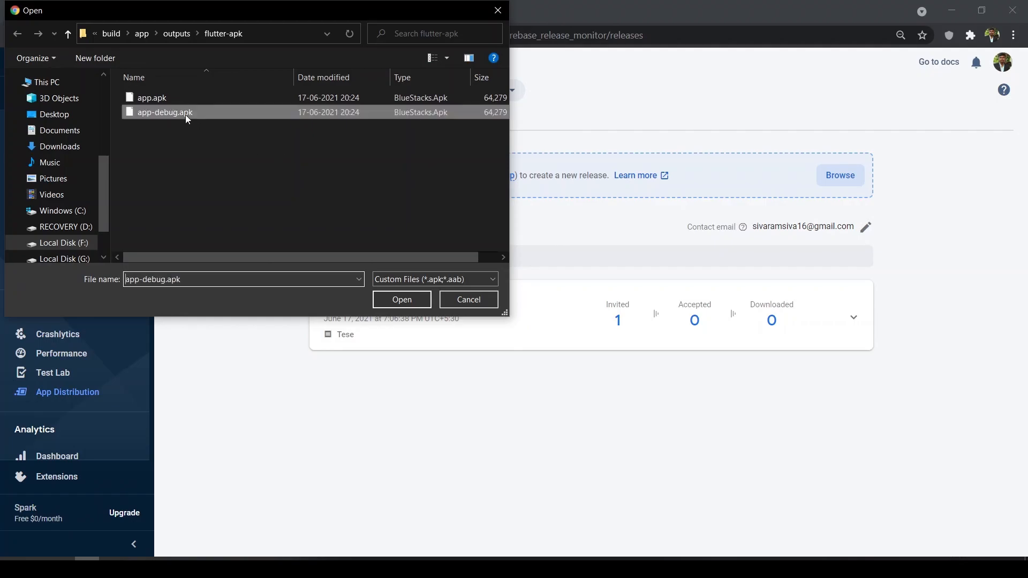
pyautogui.click(401, 299)
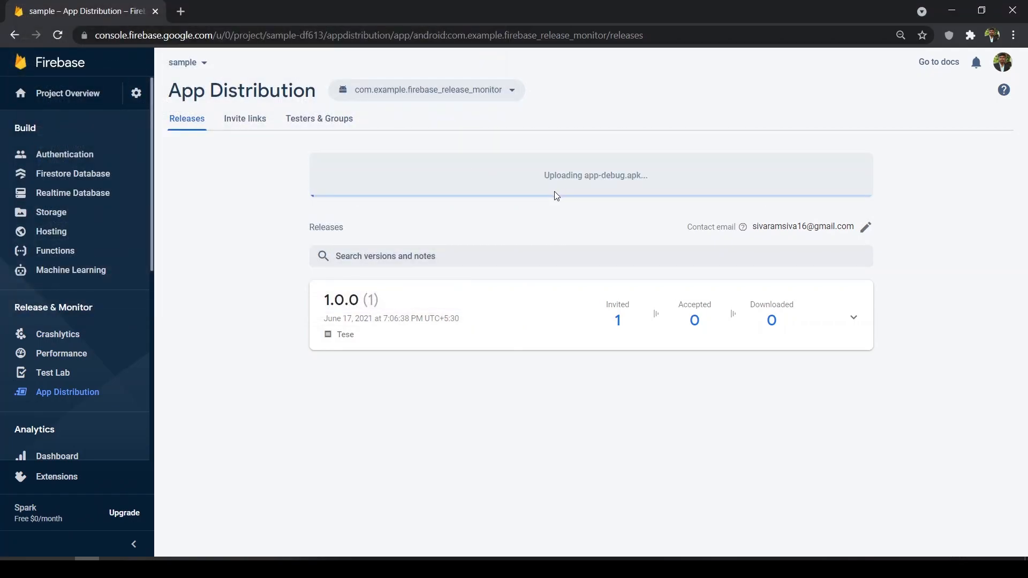
pyautogui.moveTo(502, 188)
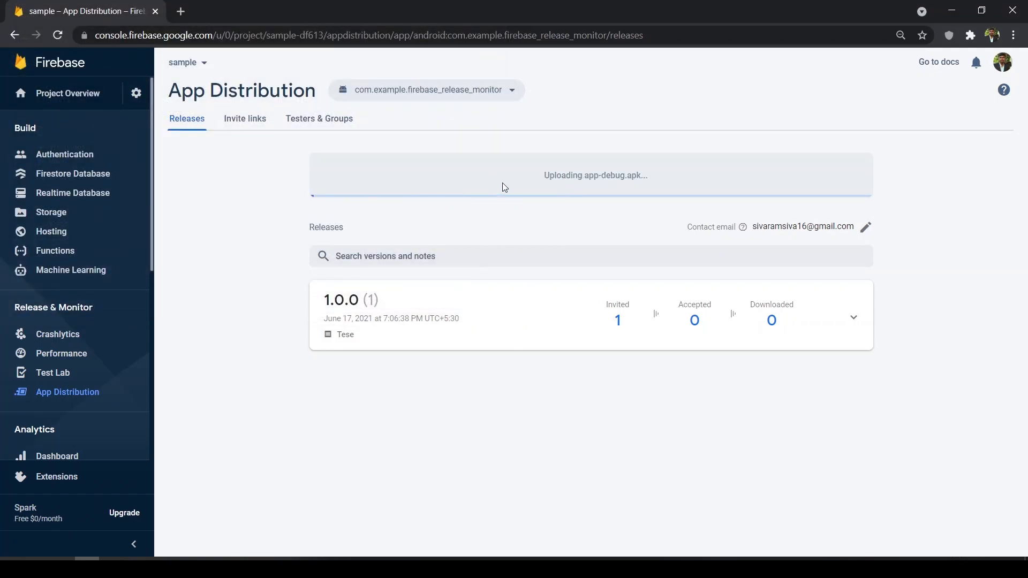
pyautogui.moveTo(571, 194)
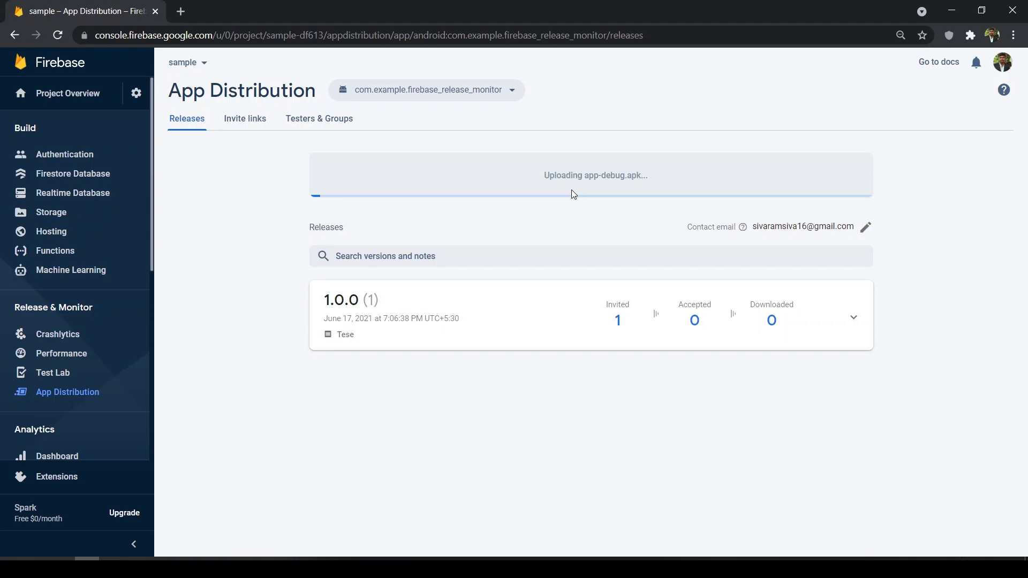
pyautogui.moveTo(985, 190)
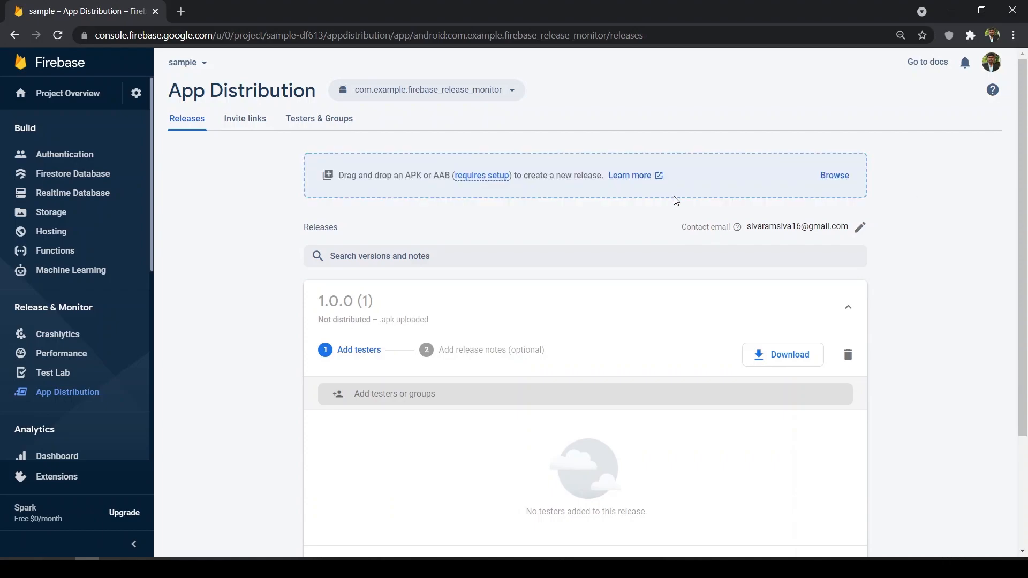
pyautogui.moveTo(455, 204)
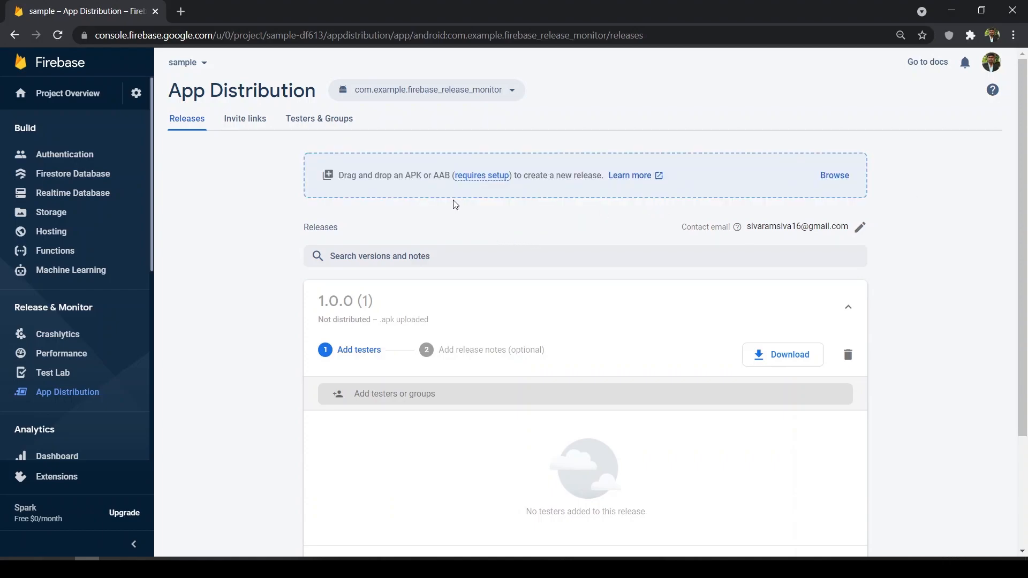
pyautogui.moveTo(570, 227)
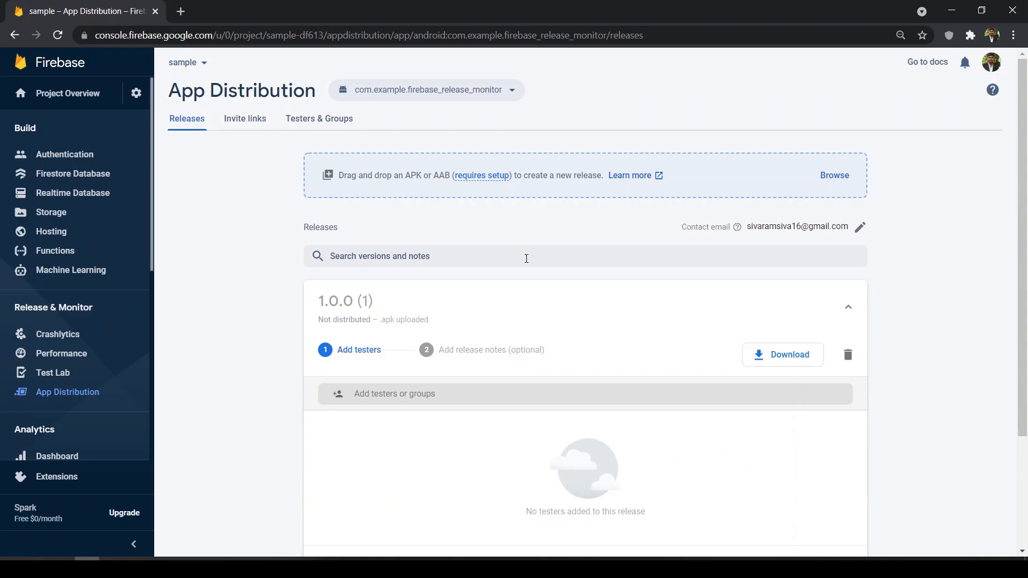
pyautogui.moveTo(648, 273)
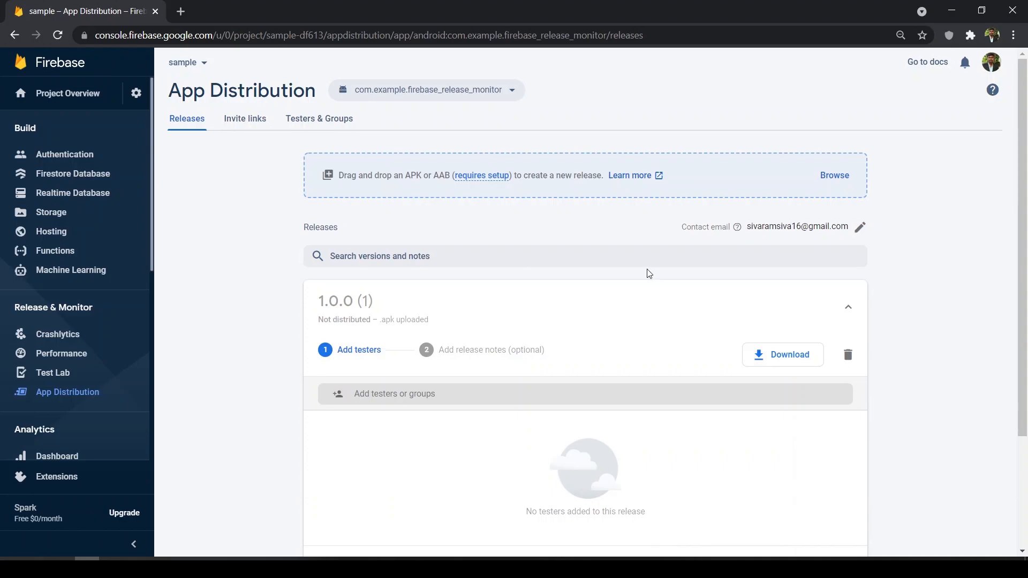